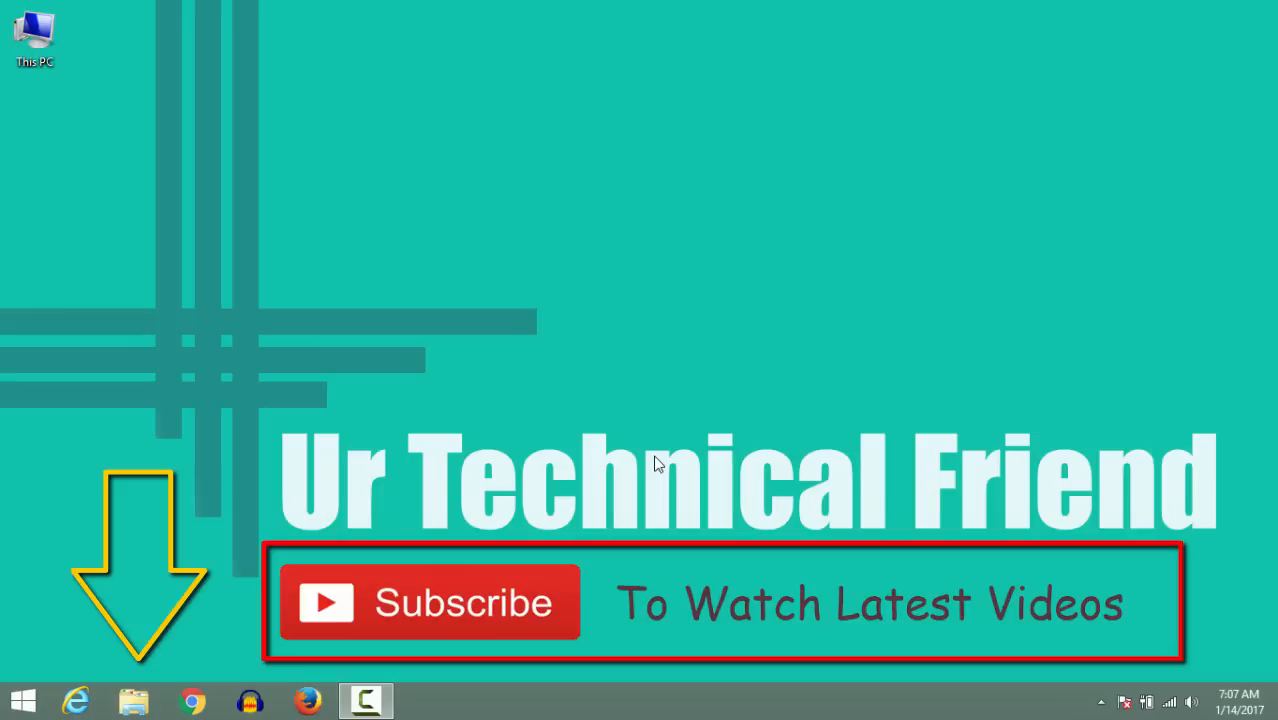
{"action": "mouse_move", "coordinate": [650, 430]}
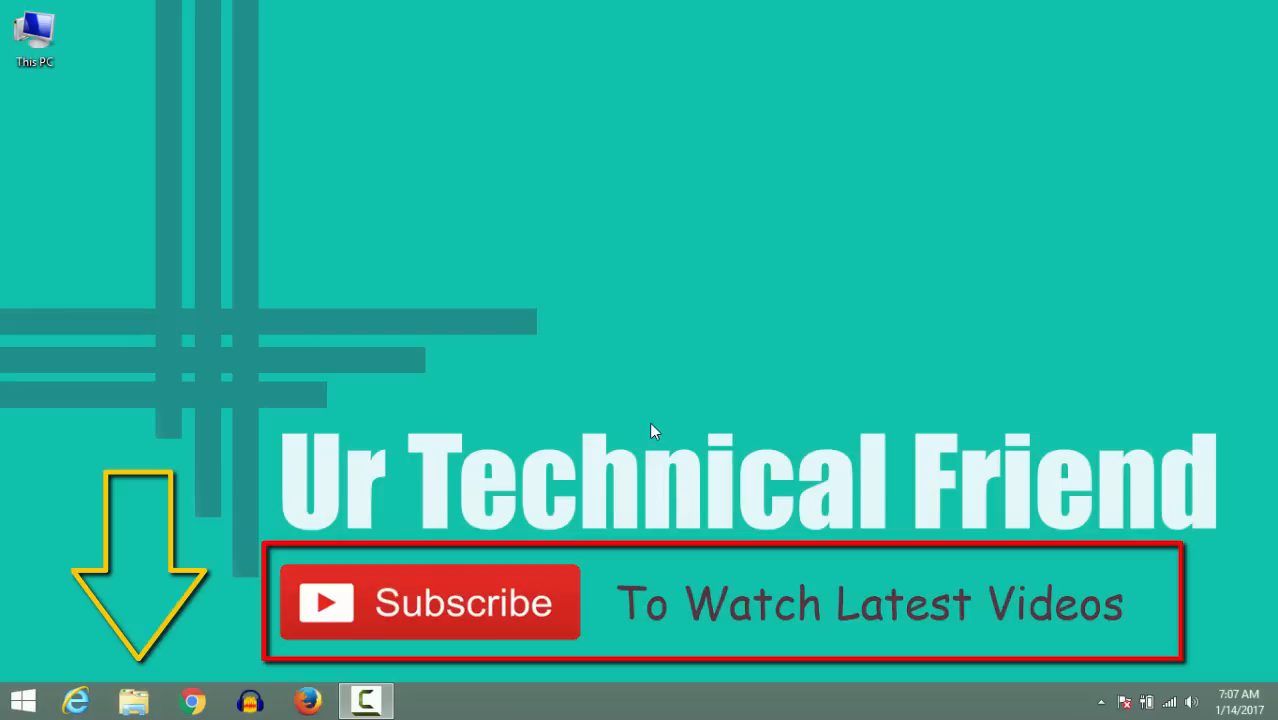
{"action": "mouse_move", "coordinate": [610, 516]}
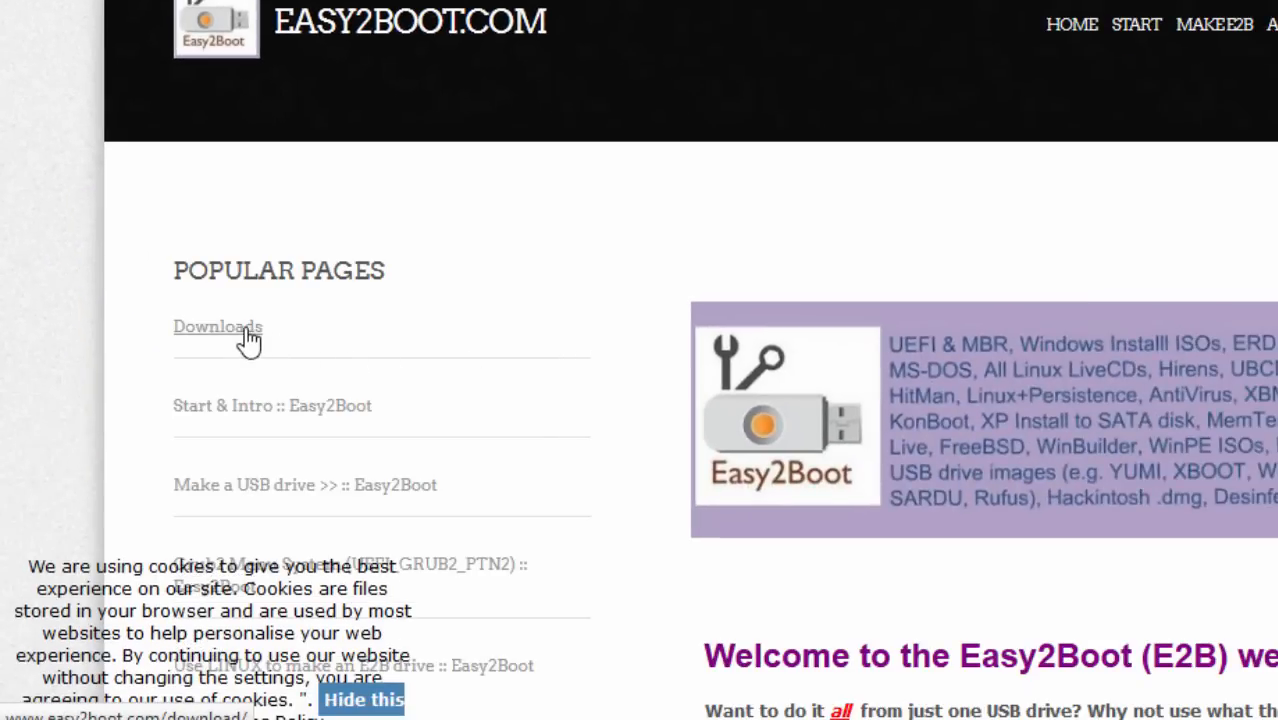
Step: Reach the Downloads page and scroll to the self-extracting Make_E2B_USB_Drive.exe links
{"action": "left_click", "coordinate": [216, 326]}
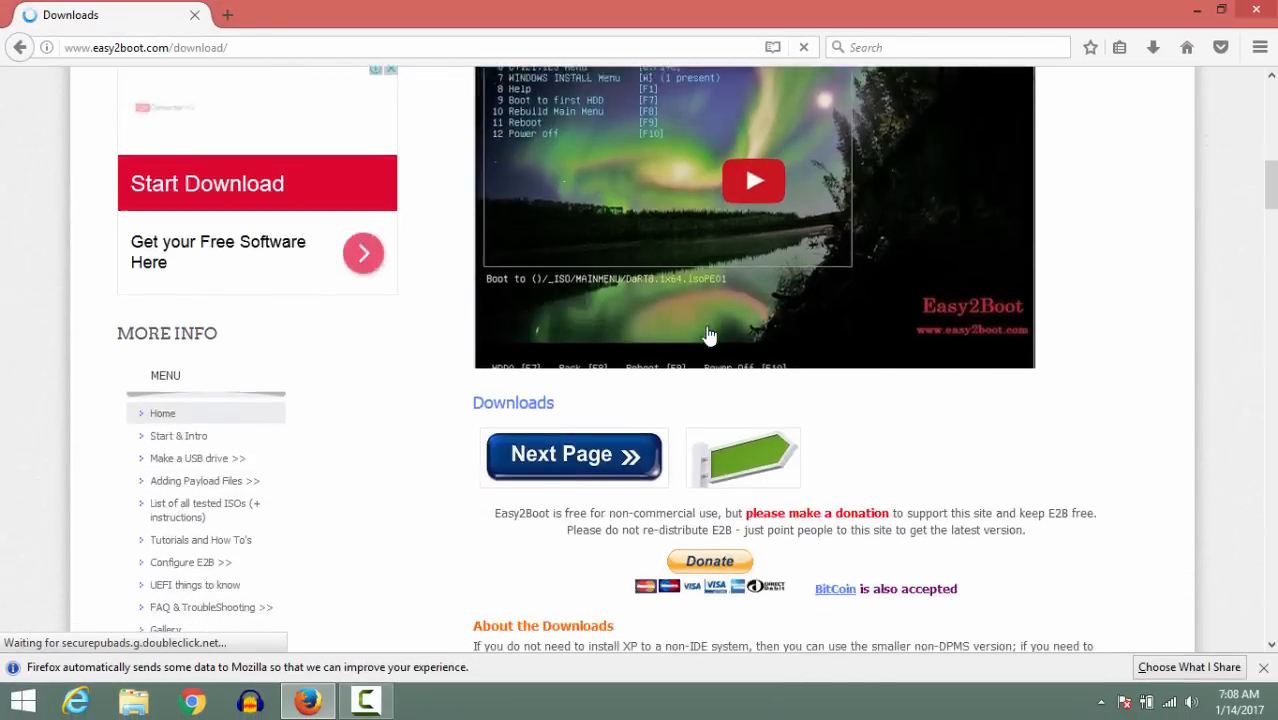
{"action": "scroll", "scroll_direction": "down", "scroll_amount": 3}
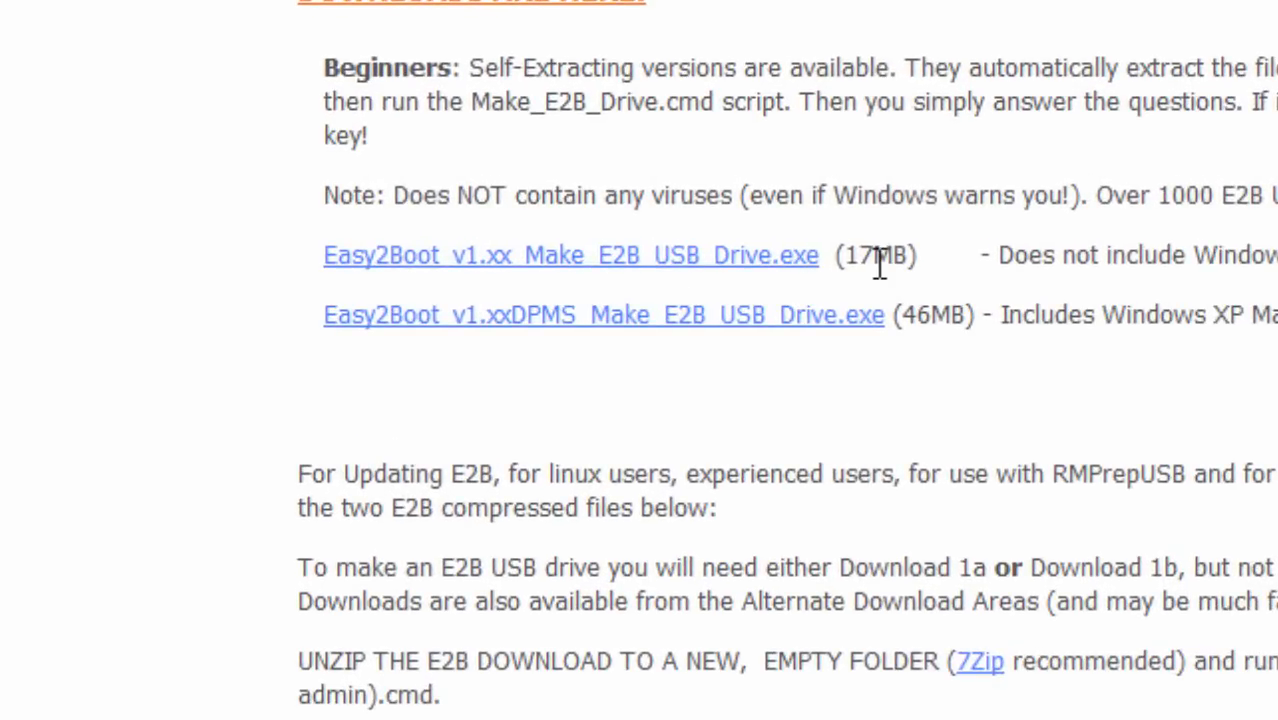
{"action": "mouse_move", "coordinate": [744, 330]}
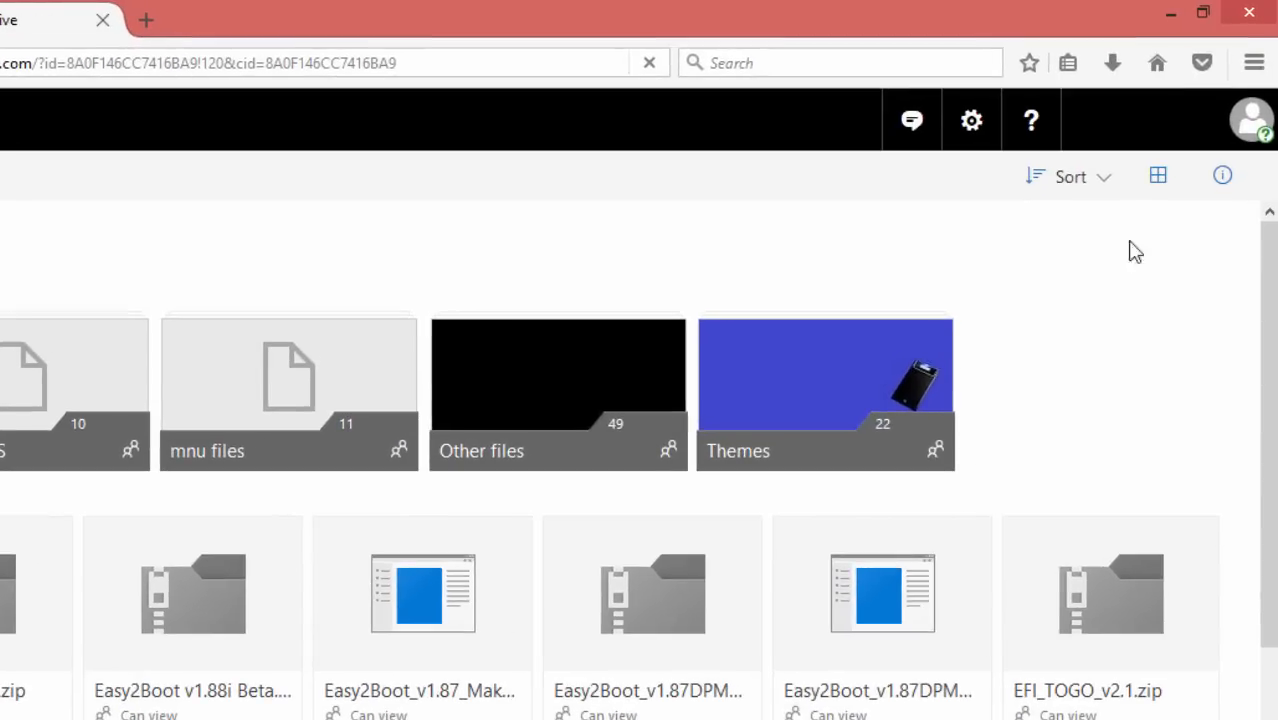
Step: Show the share as a list and save Easy2Boot_v1.87DPMS_Make_E2B_USB_Drive.exe (46.3 MB) to Downloads
{"action": "left_click", "coordinate": [1158, 176]}
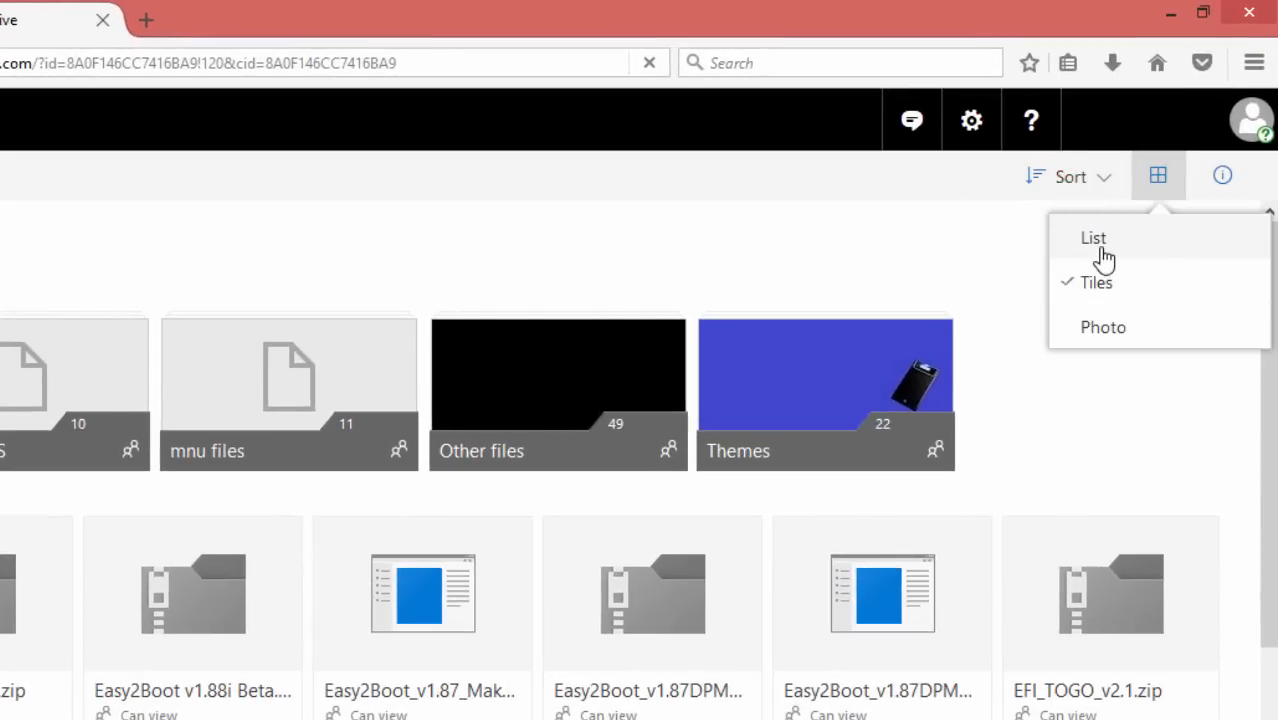
{"action": "left_click", "coordinate": [1092, 238]}
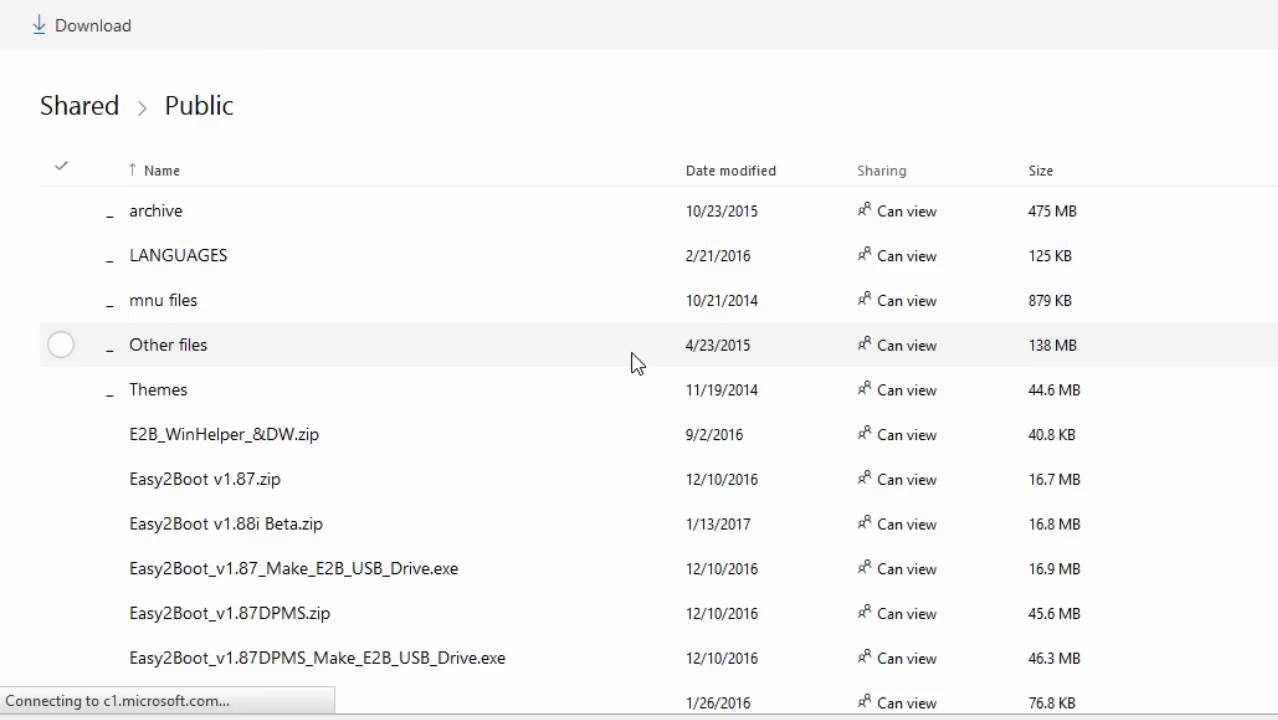
{"action": "scroll", "scroll_direction": "down", "scroll_amount": 3}
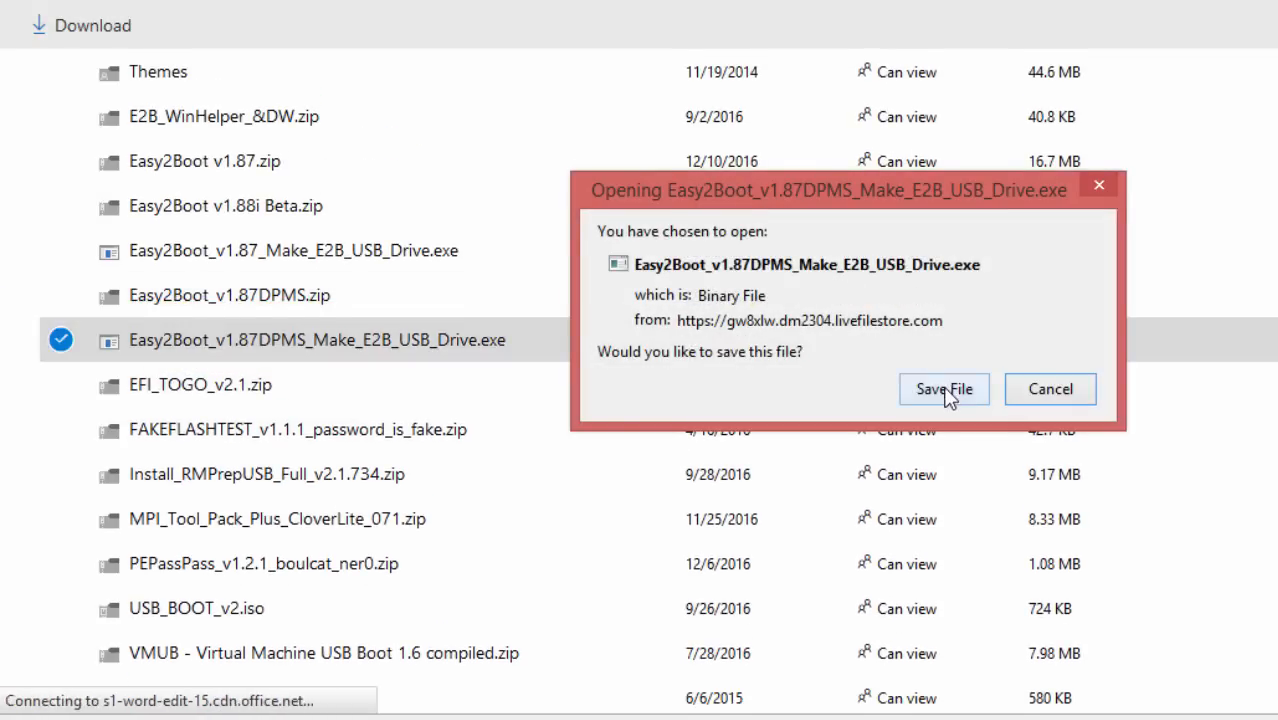
{"action": "left_click", "coordinate": [944, 388]}
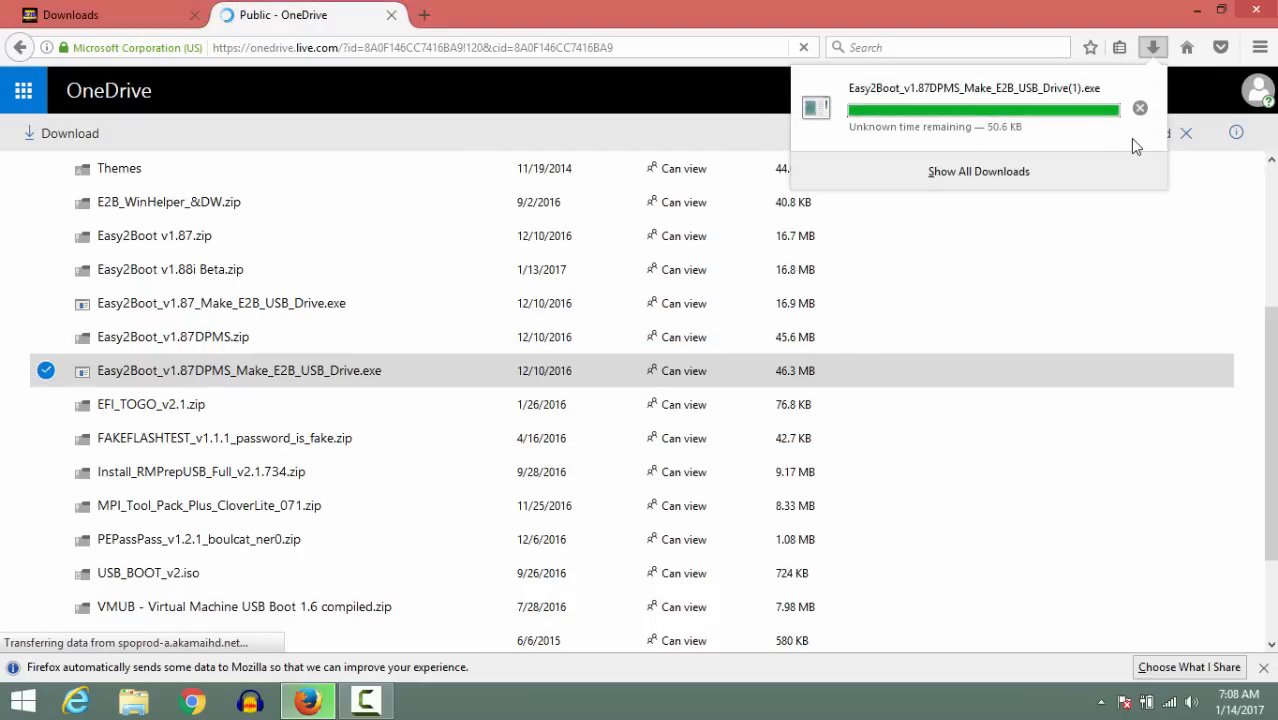
{"action": "left_click", "coordinate": [1140, 108]}
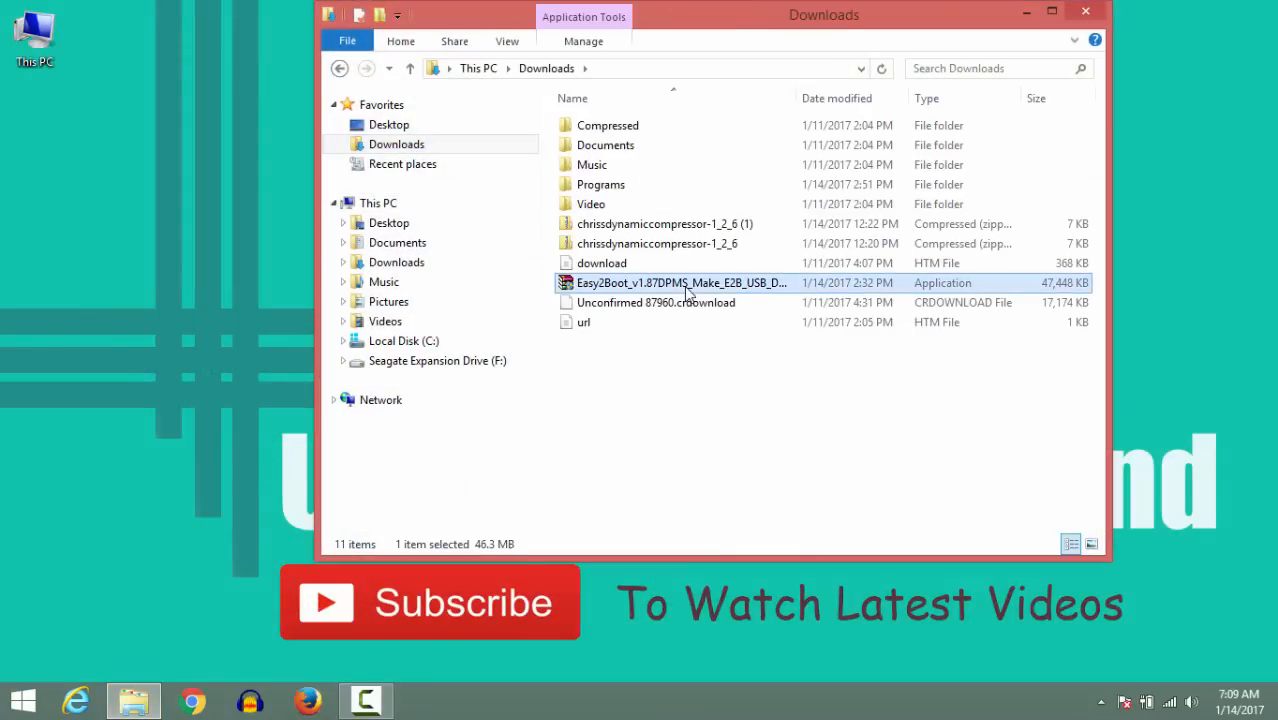
Step: Run Easy2Boot_v1.87DPMS_Make_E2B_USB_Drive.exe from Downloads as administrator
{"action": "right_click", "coordinate": [682, 282]}
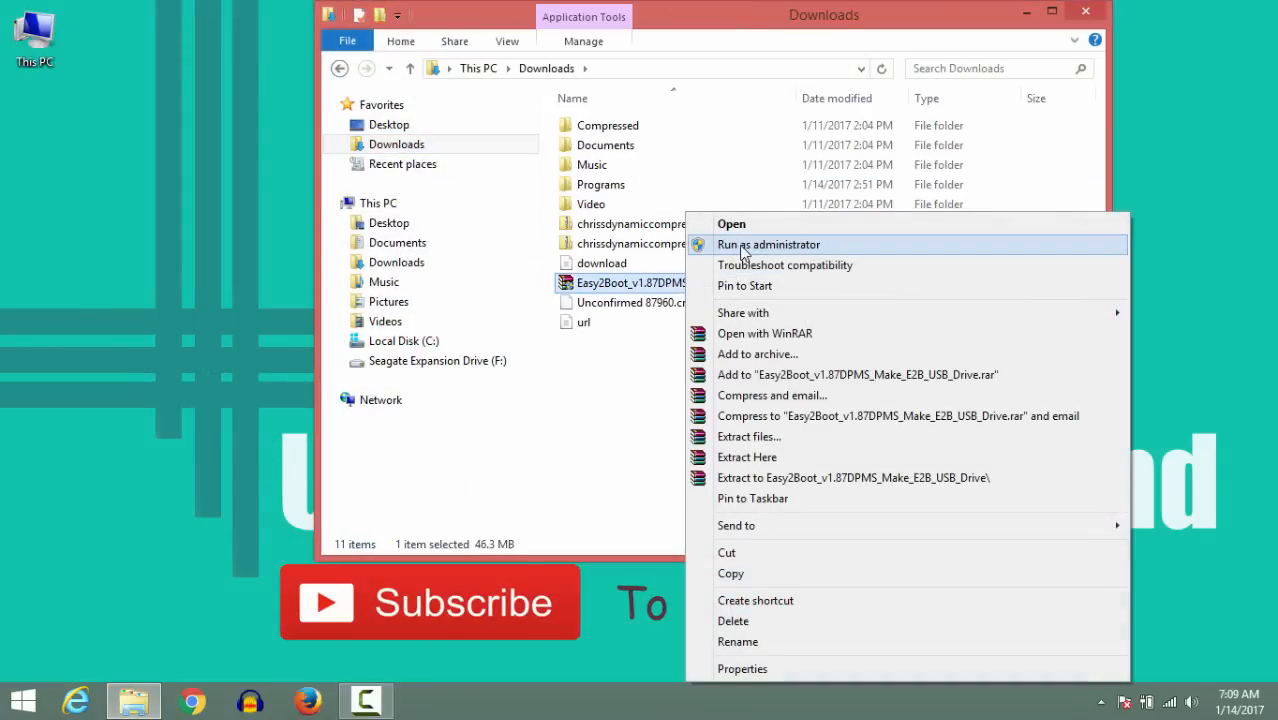
{"action": "left_click", "coordinate": [732, 224]}
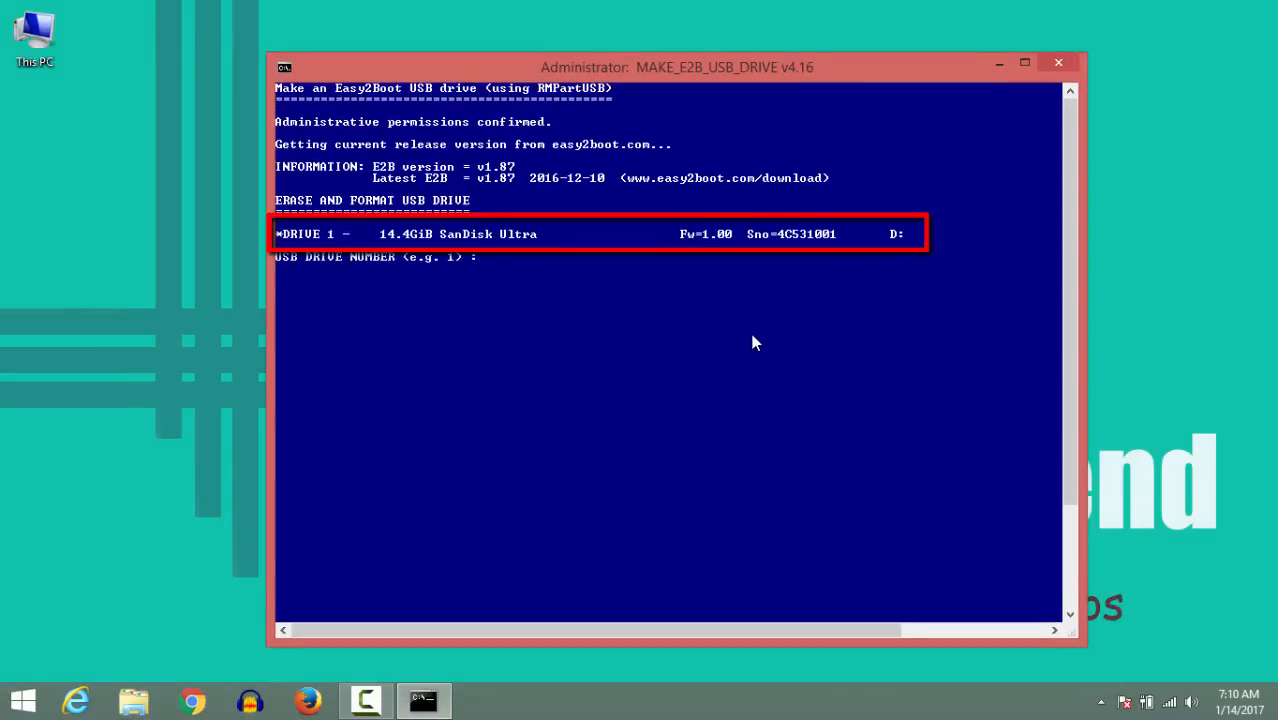
Step: Choose drive 1 (14.4GiB SanDisk Ultra), confirm the wipe with Y and format it as NTFS
{"action": "left_click", "coordinate": [1024, 62]}
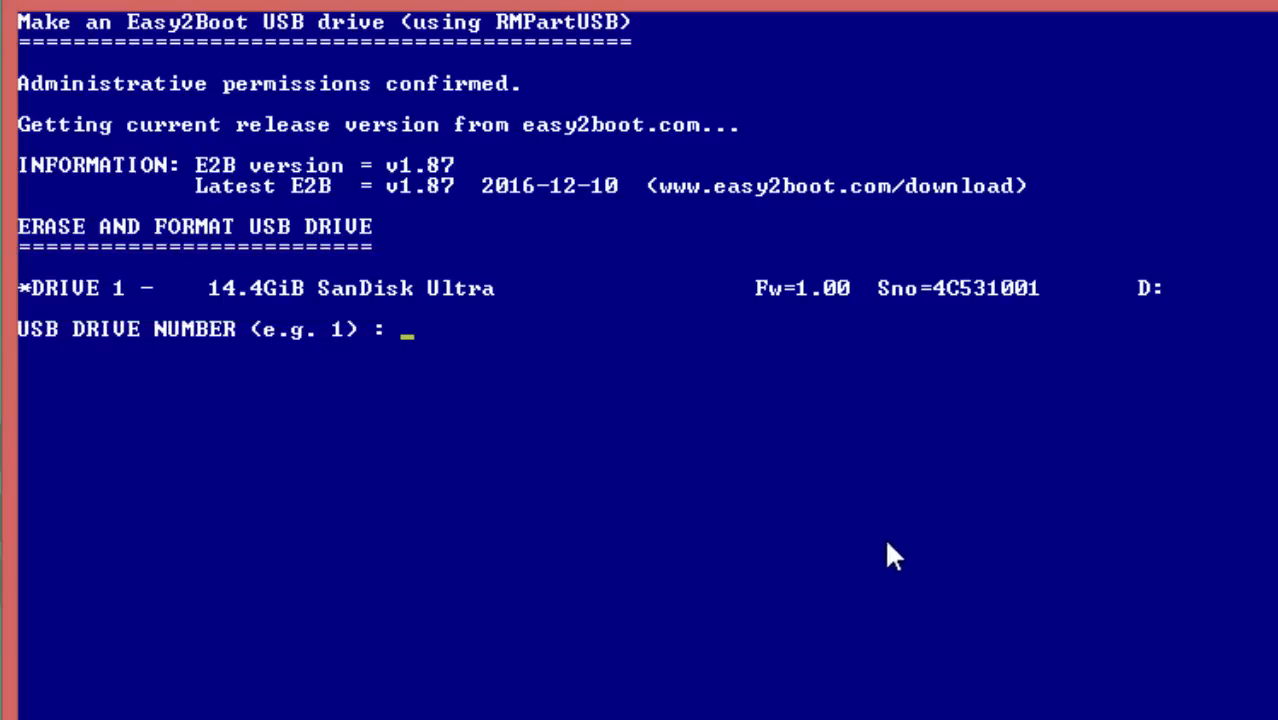
{"action": "mouse_move", "coordinate": [884, 616]}
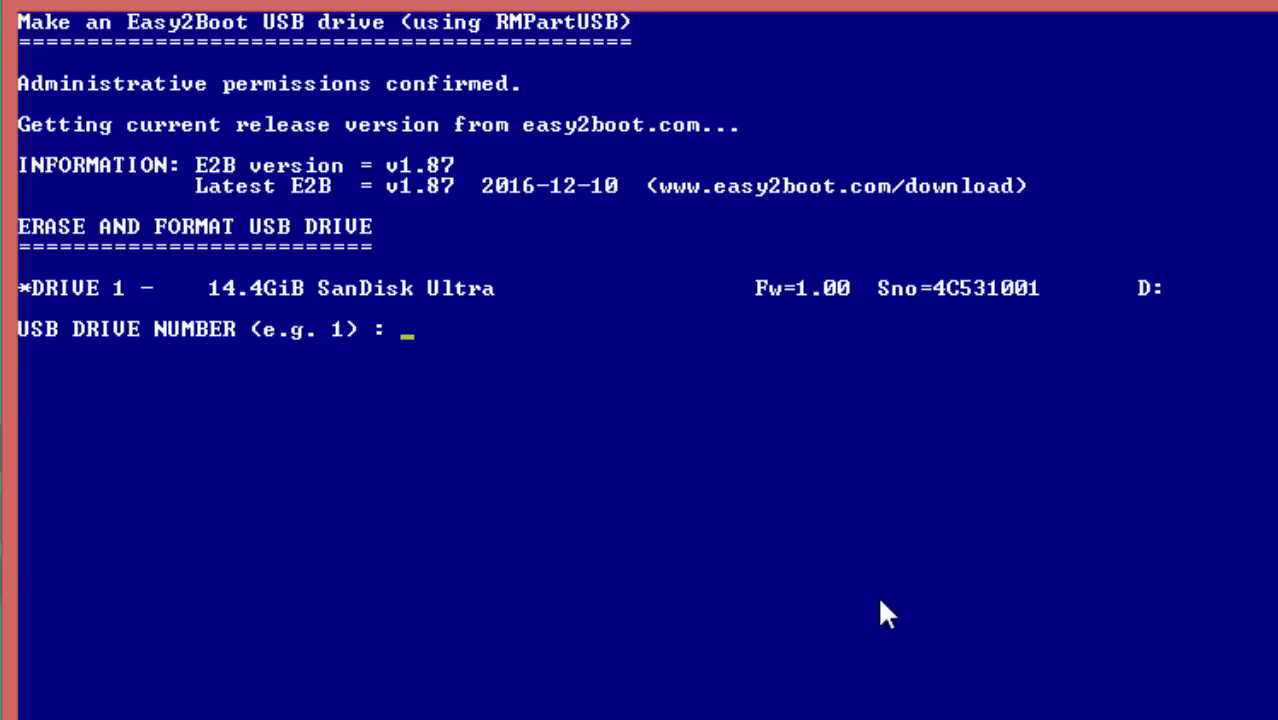
{"action": "mouse_move", "coordinate": [118, 324]}
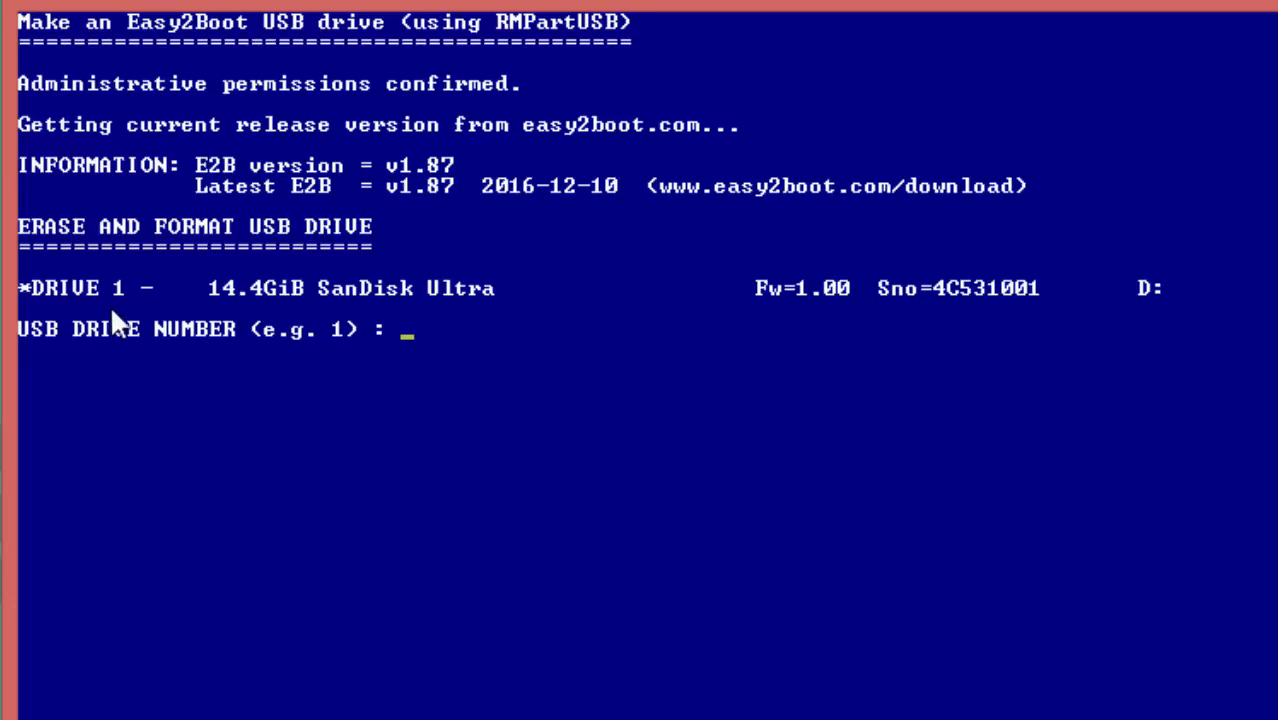
{"action": "type", "text": "1"}
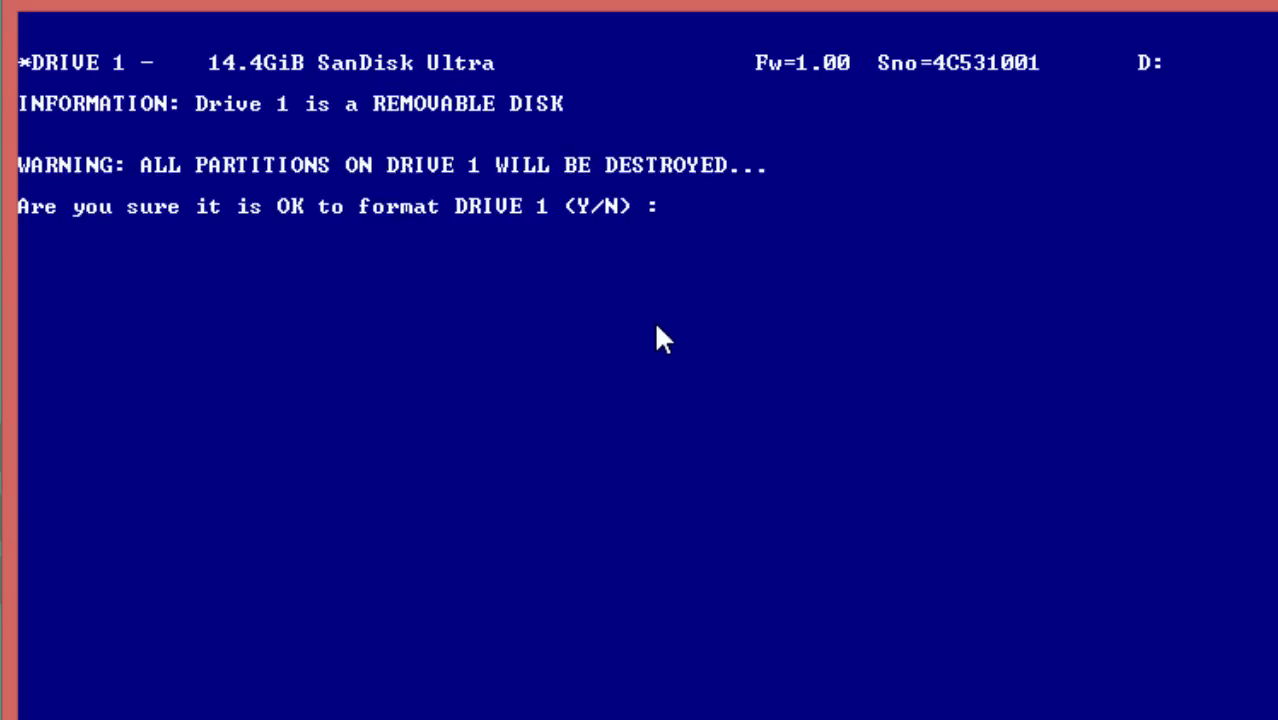
{"action": "type", "text": "Y"}
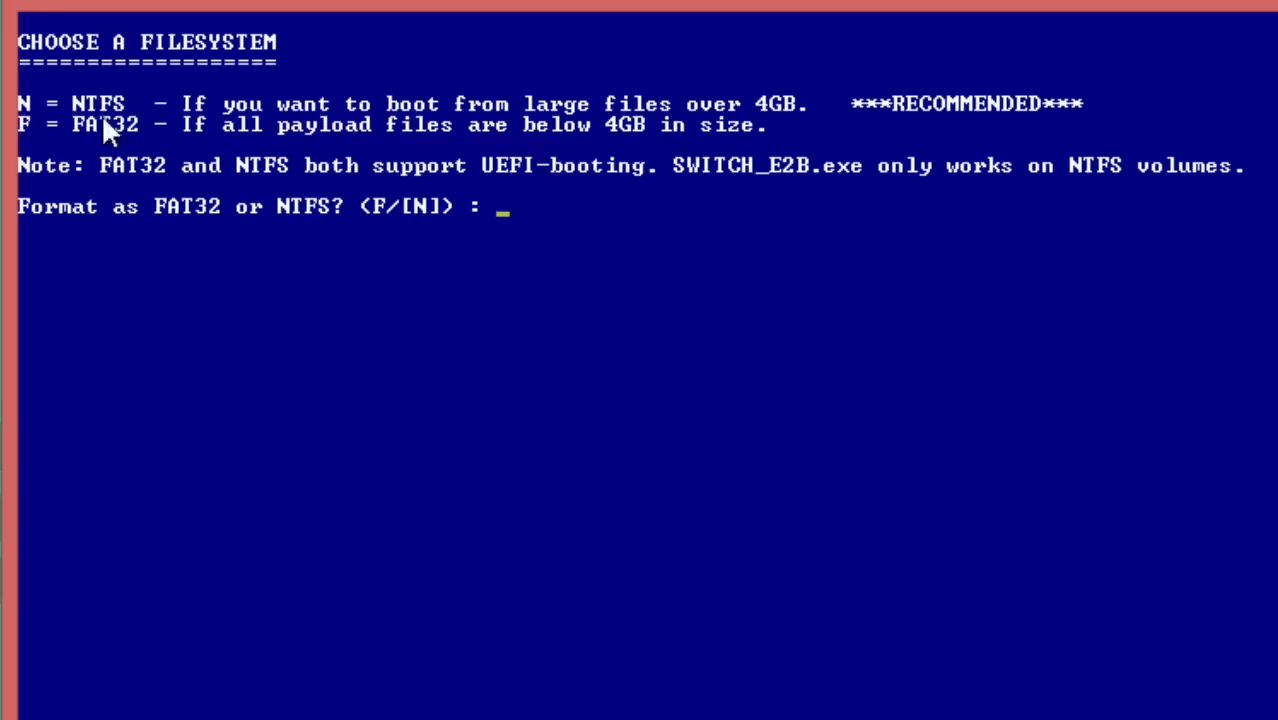
{"action": "mouse_move", "coordinate": [700, 160]}
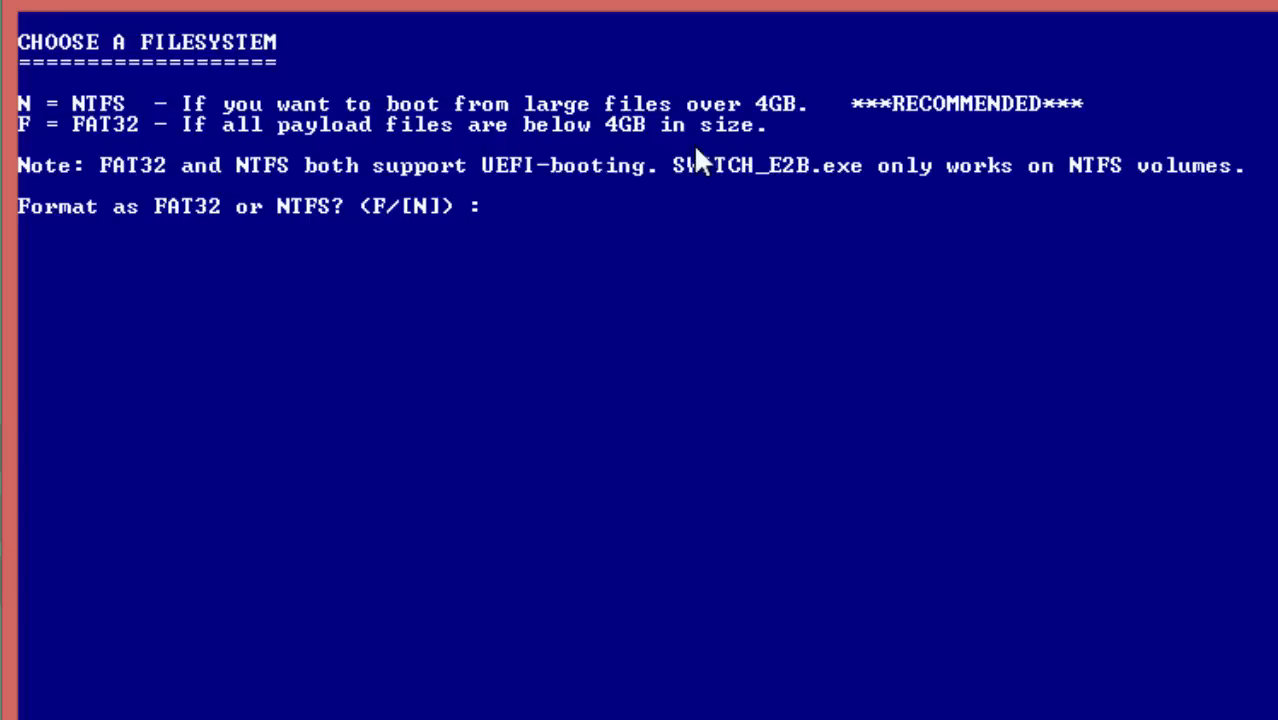
{"action": "mouse_move", "coordinate": [918, 438]}
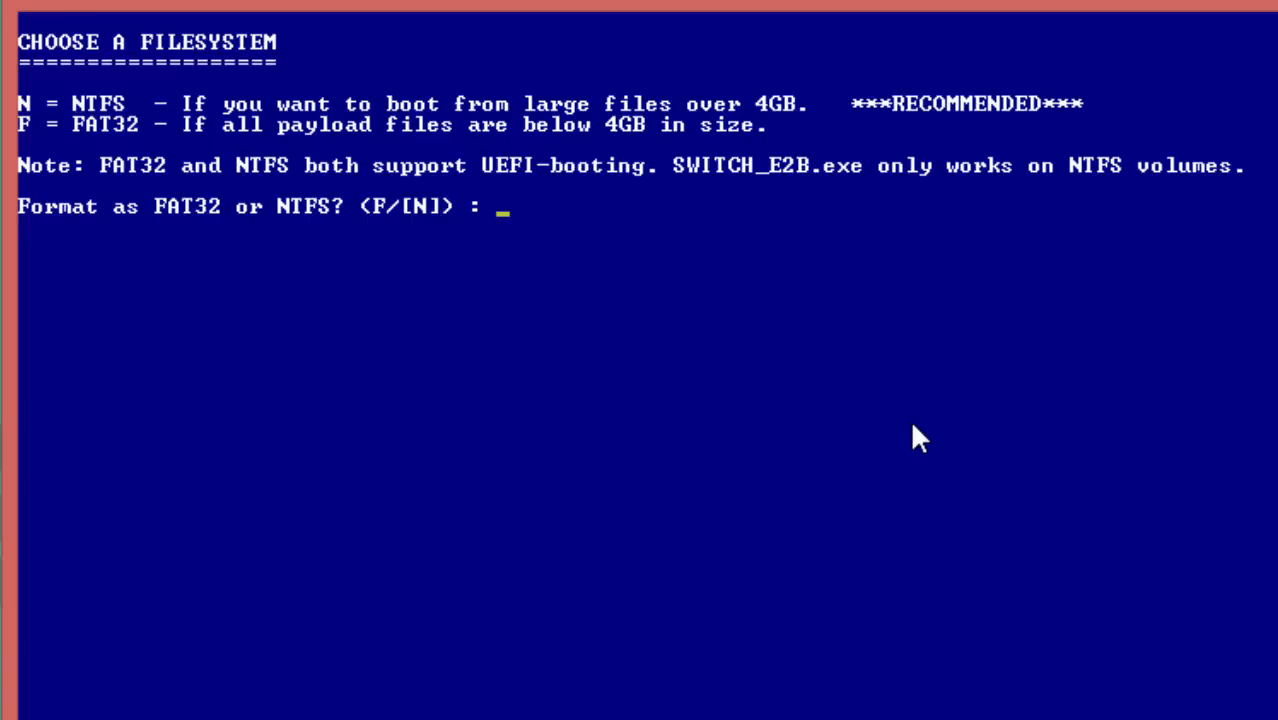
{"action": "type", "text": "N"}
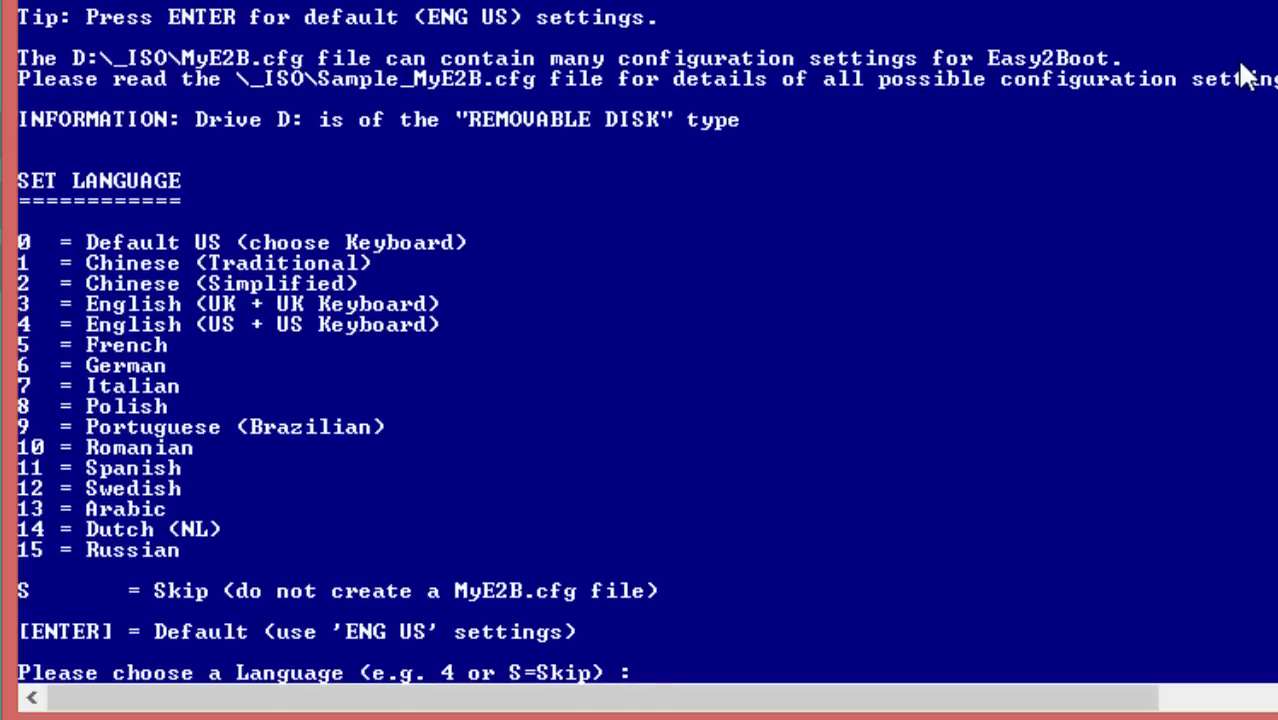
{"action": "mouse_move", "coordinate": [100, 220]}
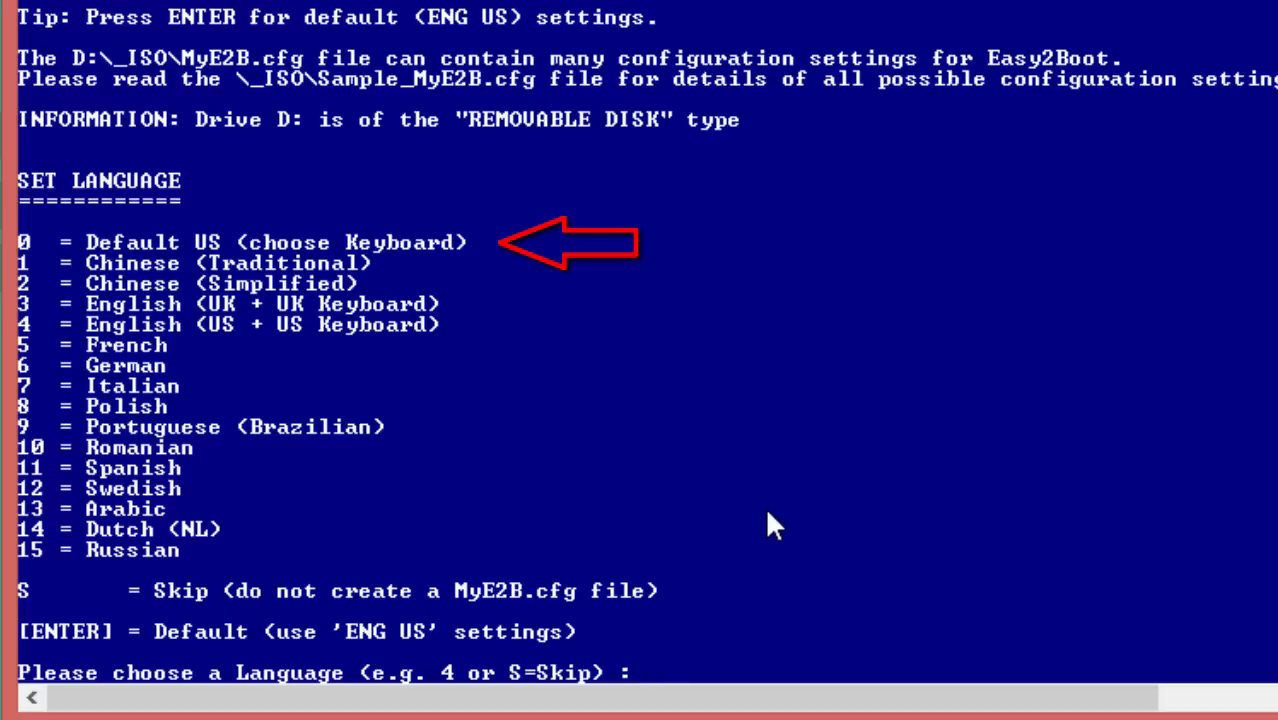
Step: Answer 0 for US language/keyboard, N for extensions and icon, Y to write MyE2B.cfg
{"action": "type", "text": "0"}
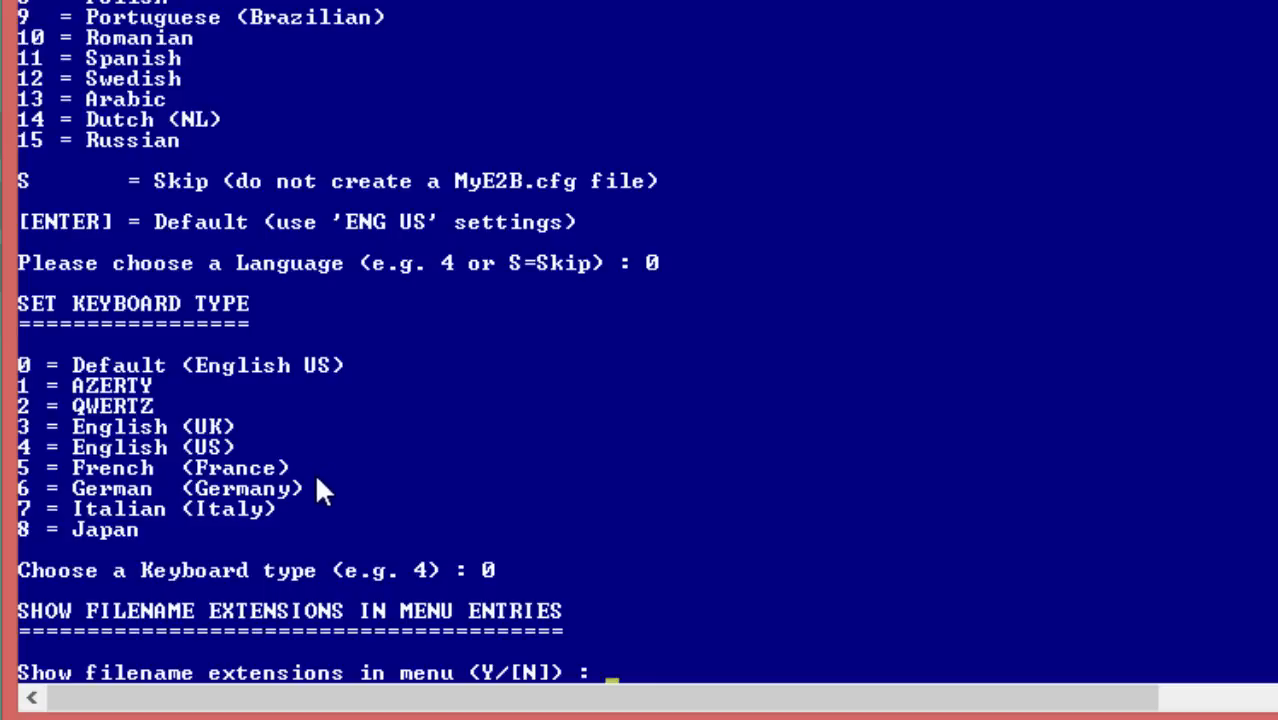
{"action": "mouse_move", "coordinate": [400, 640]}
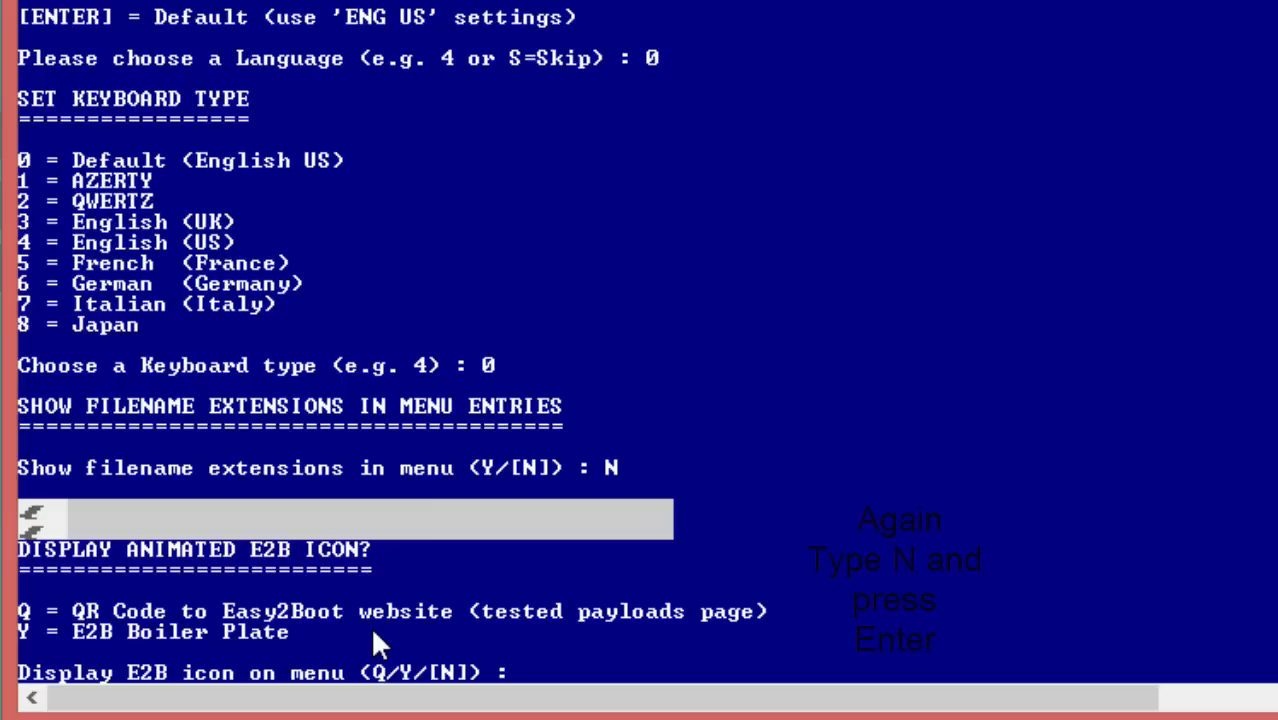
{"action": "type", "text": "N"}
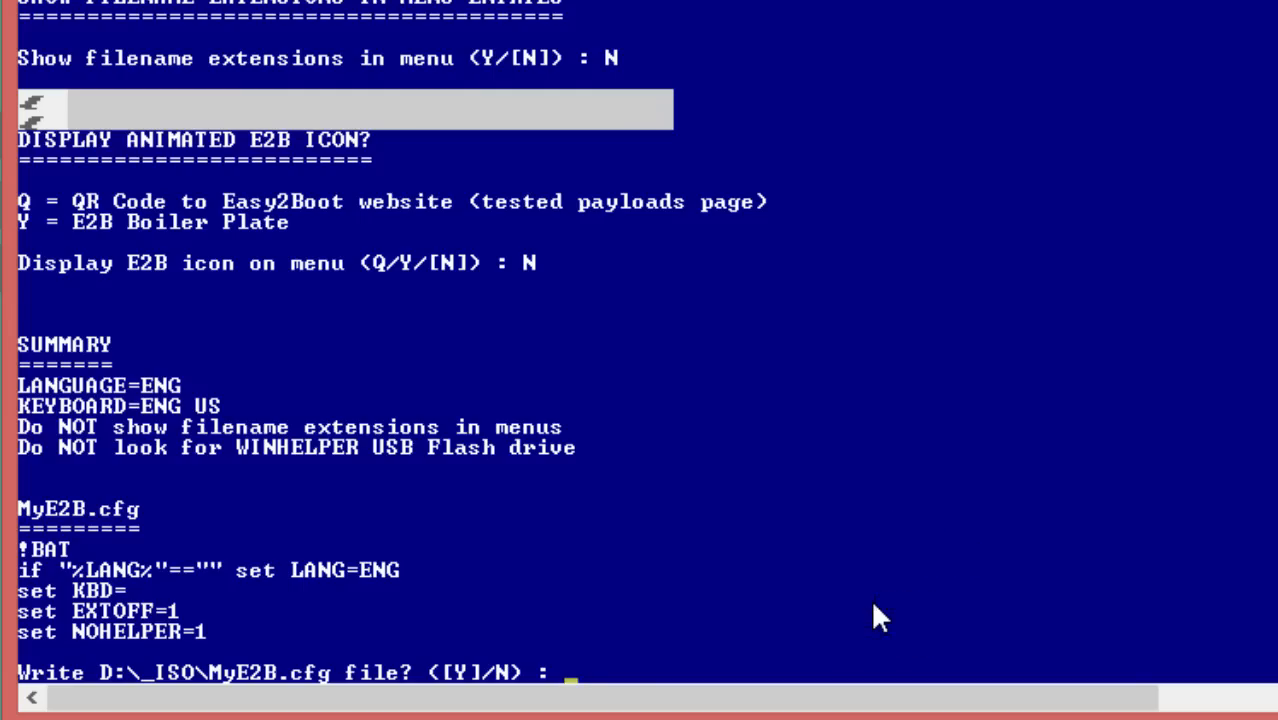
{"action": "type", "text": "Y"}
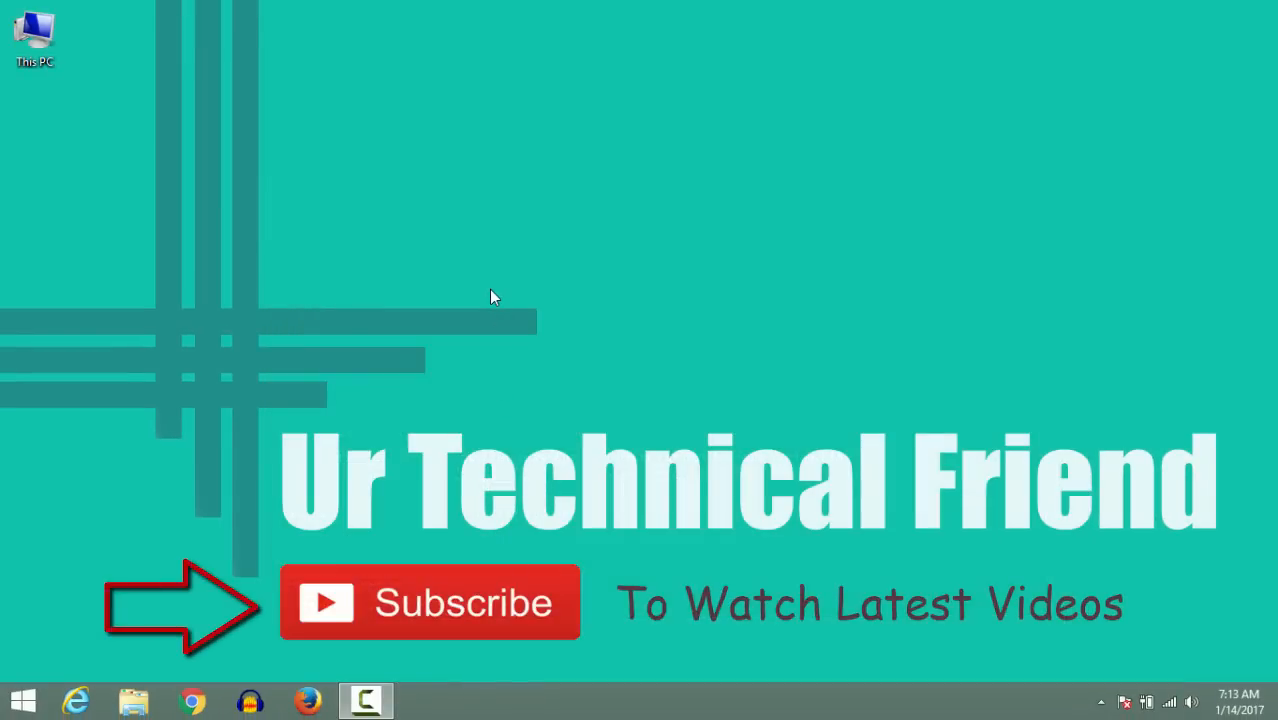
{"action": "mouse_move", "coordinate": [956, 388]}
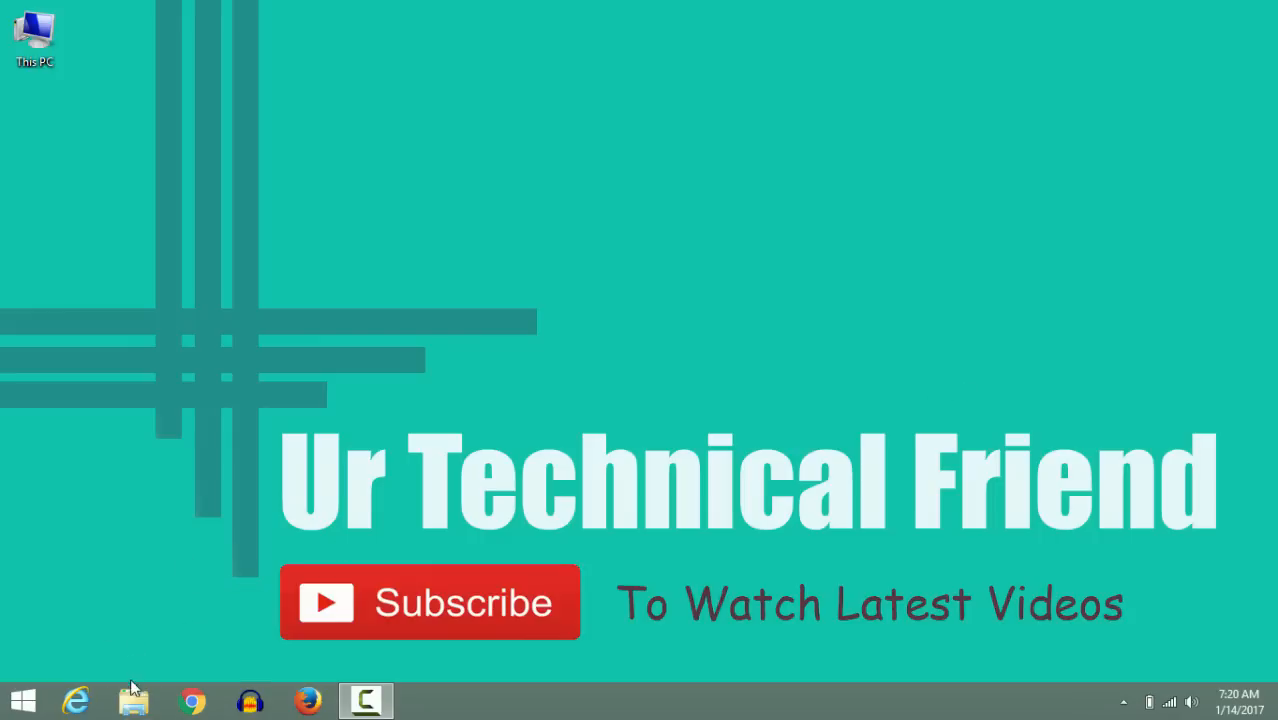
Step: Copy the cyberXP image from F:\OS and switch to the E2B drive D:
{"action": "left_click", "coordinate": [132, 700]}
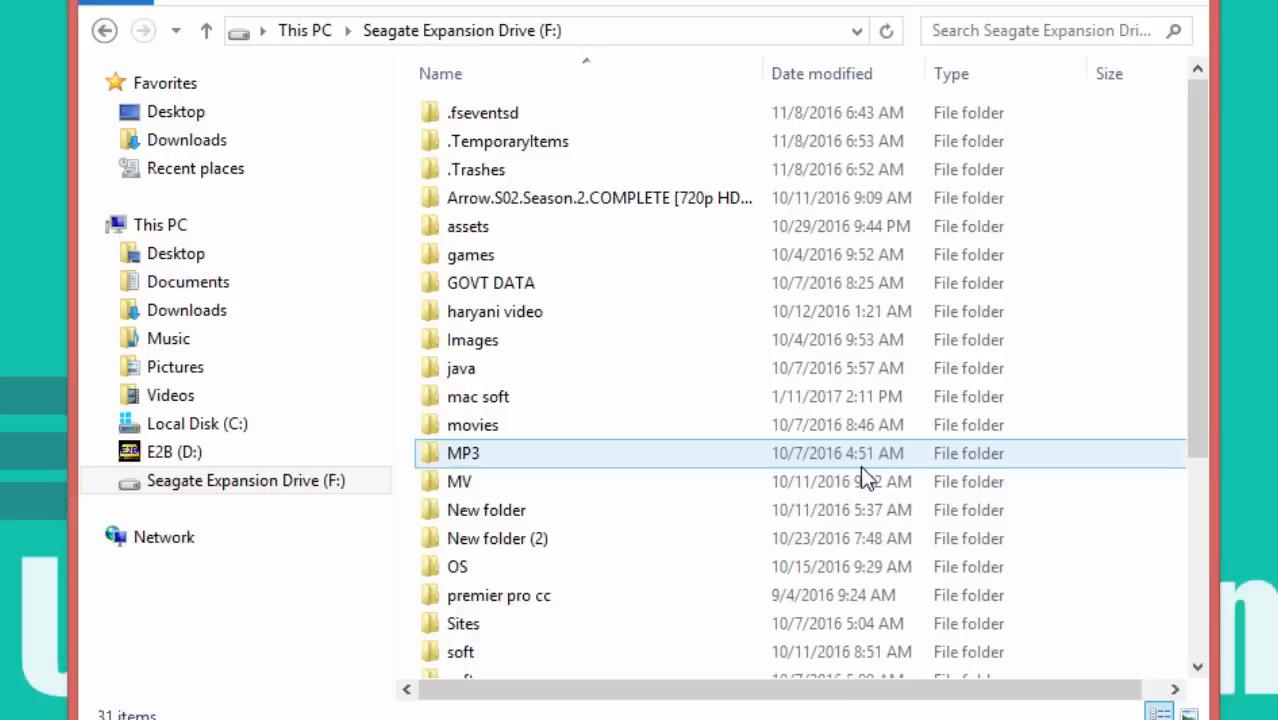
{"action": "double_click", "coordinate": [456, 566]}
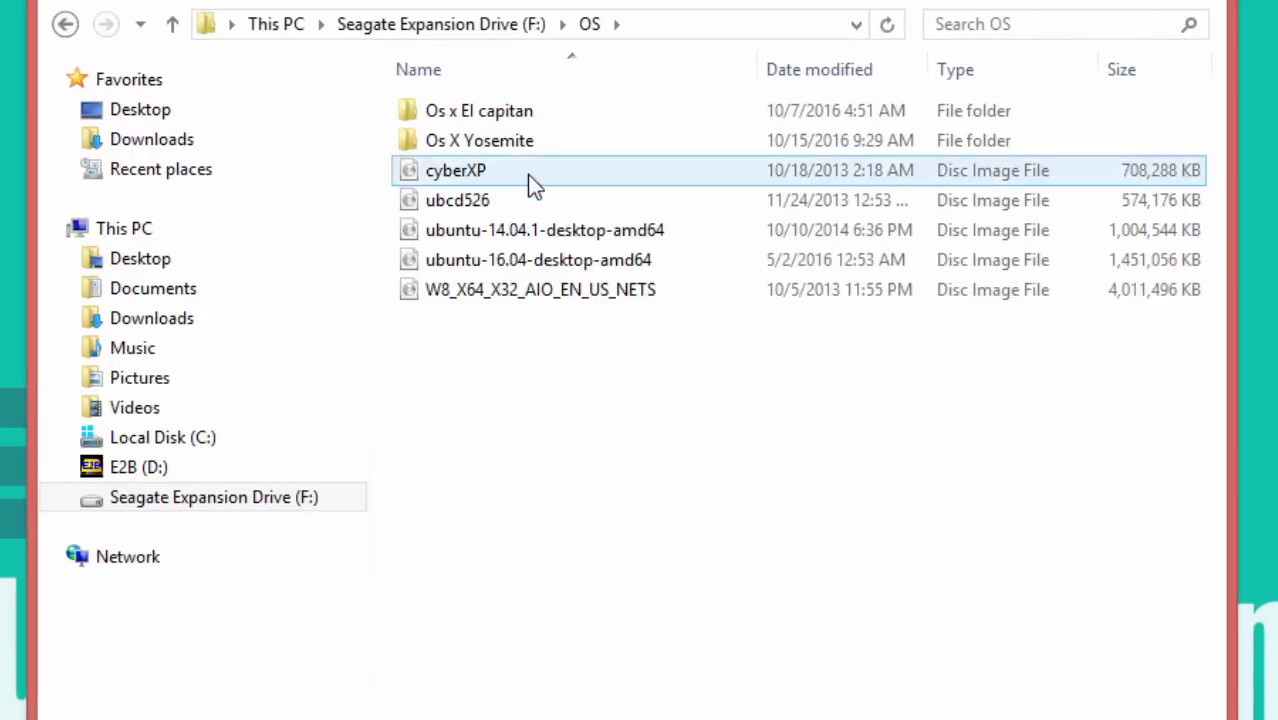
{"action": "right_click", "coordinate": [454, 170]}
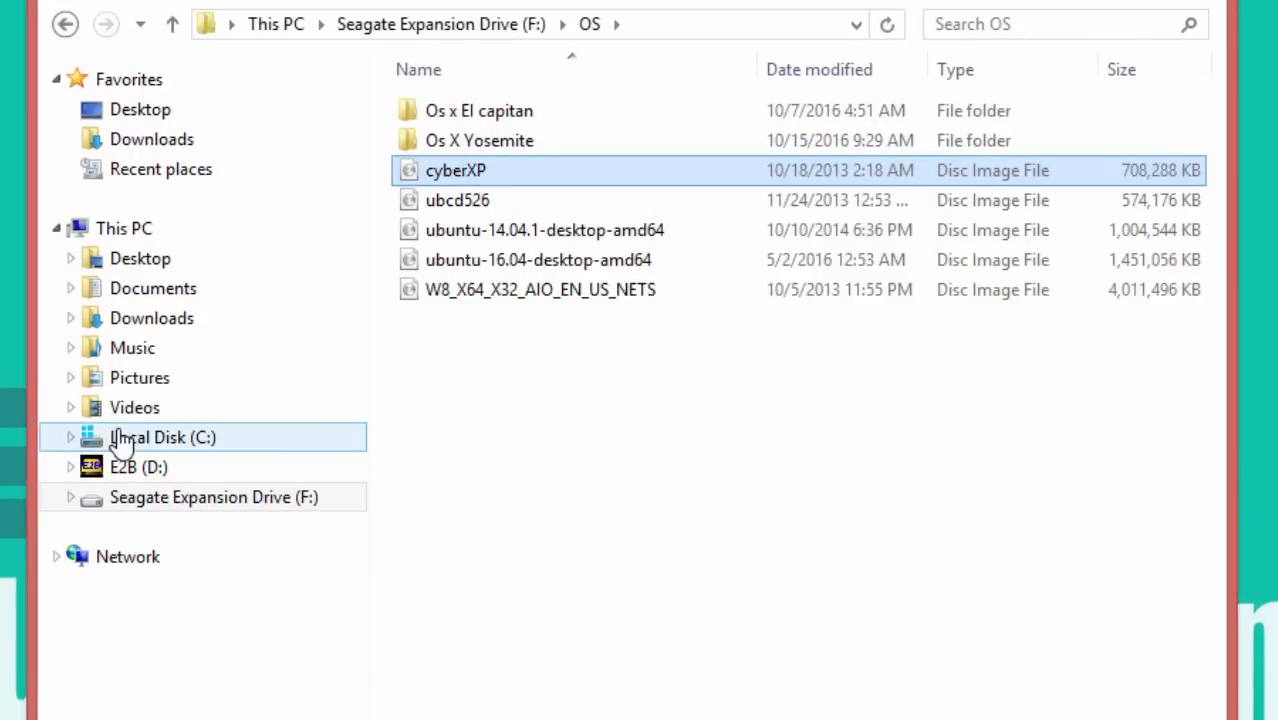
{"action": "left_click", "coordinate": [140, 468]}
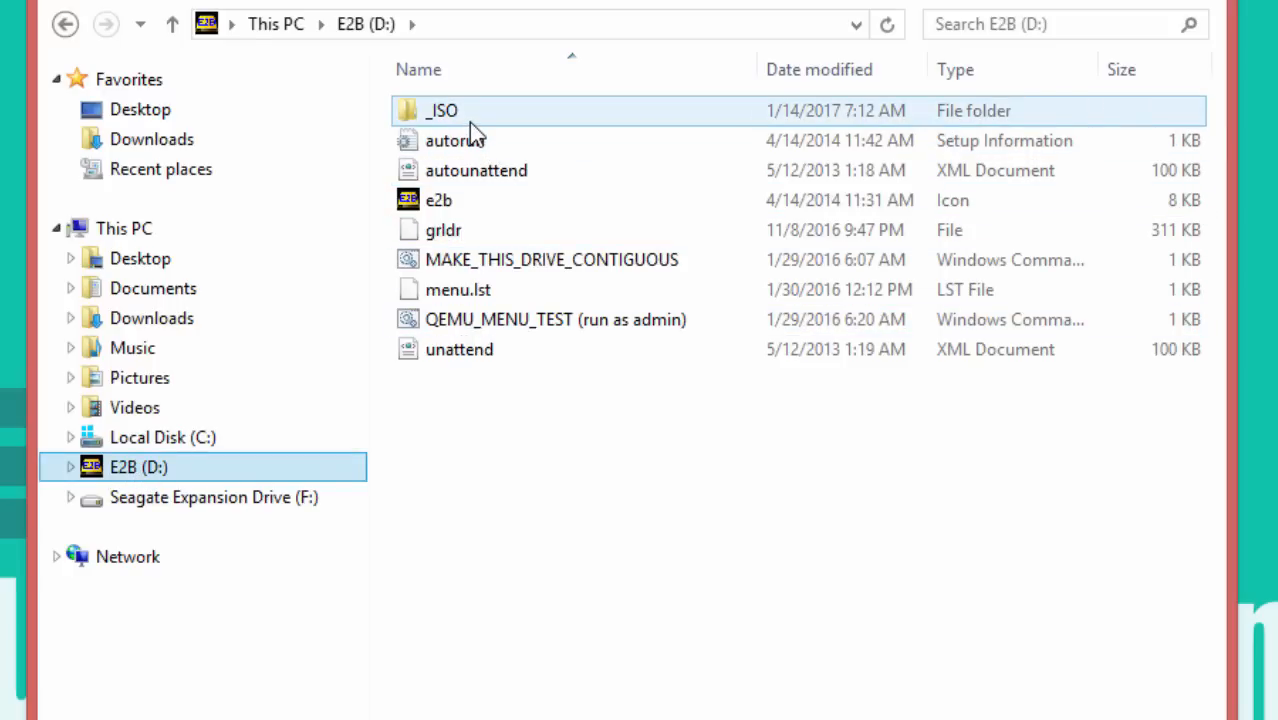
Step: Browse into D:\_ISO\WINDOWS\XP as the destination for the XP ISO
{"action": "double_click", "coordinate": [440, 110]}
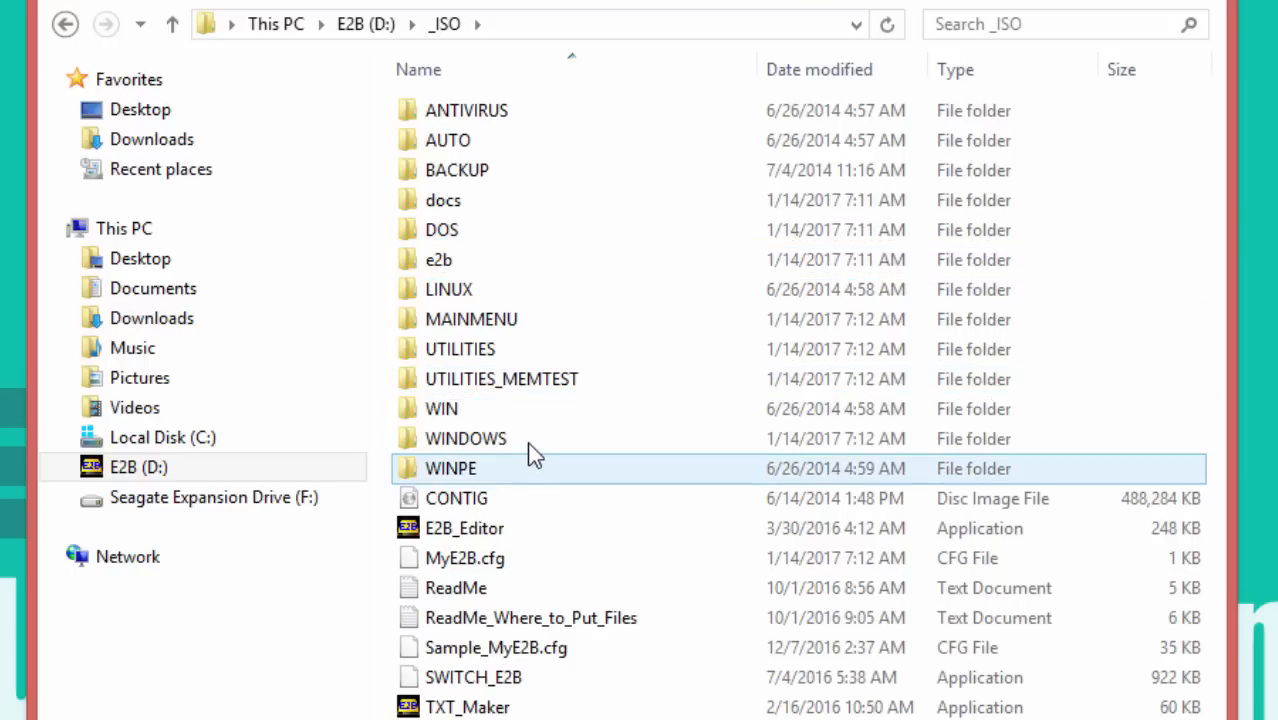
{"action": "double_click", "coordinate": [464, 438]}
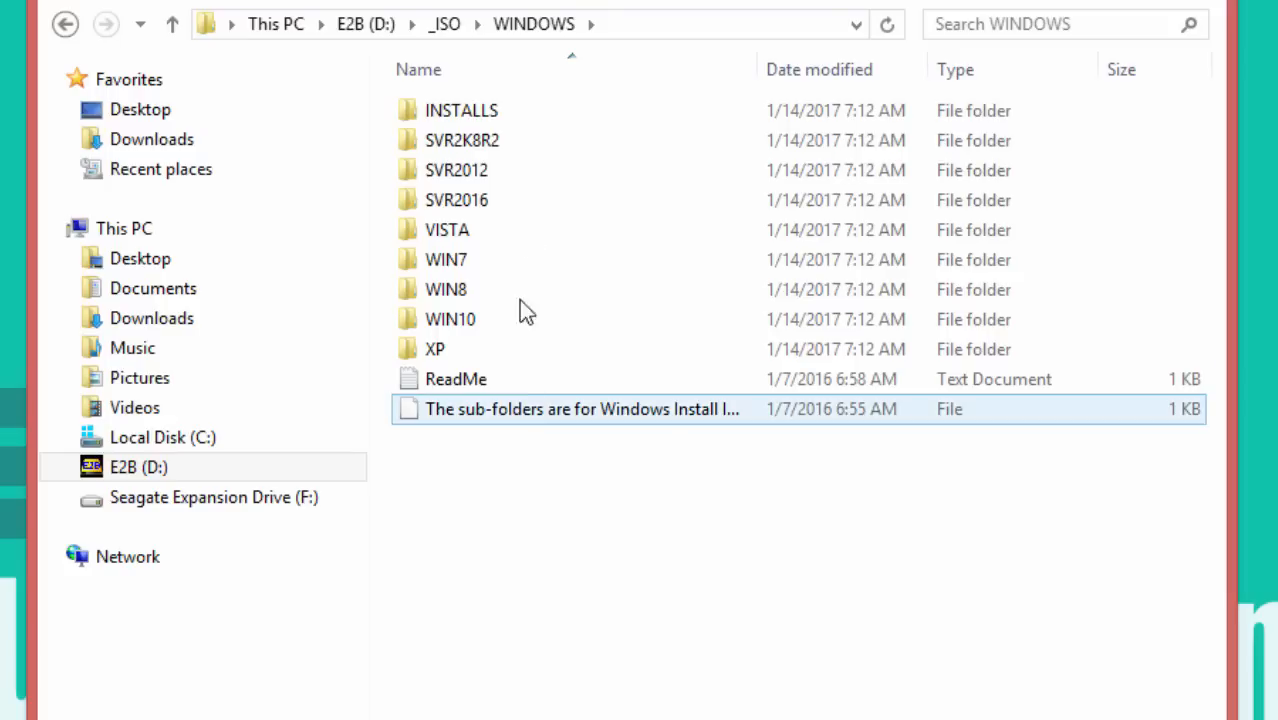
{"action": "left_click", "coordinate": [434, 348]}
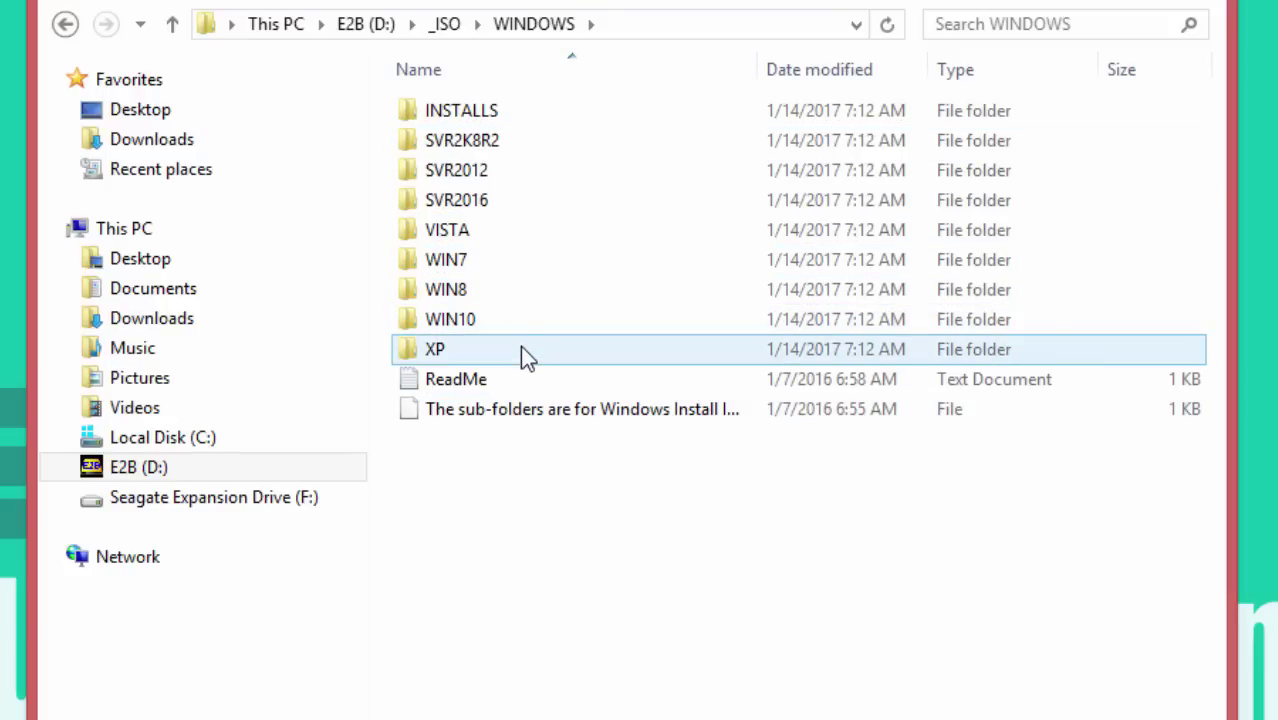
{"action": "double_click", "coordinate": [436, 348]}
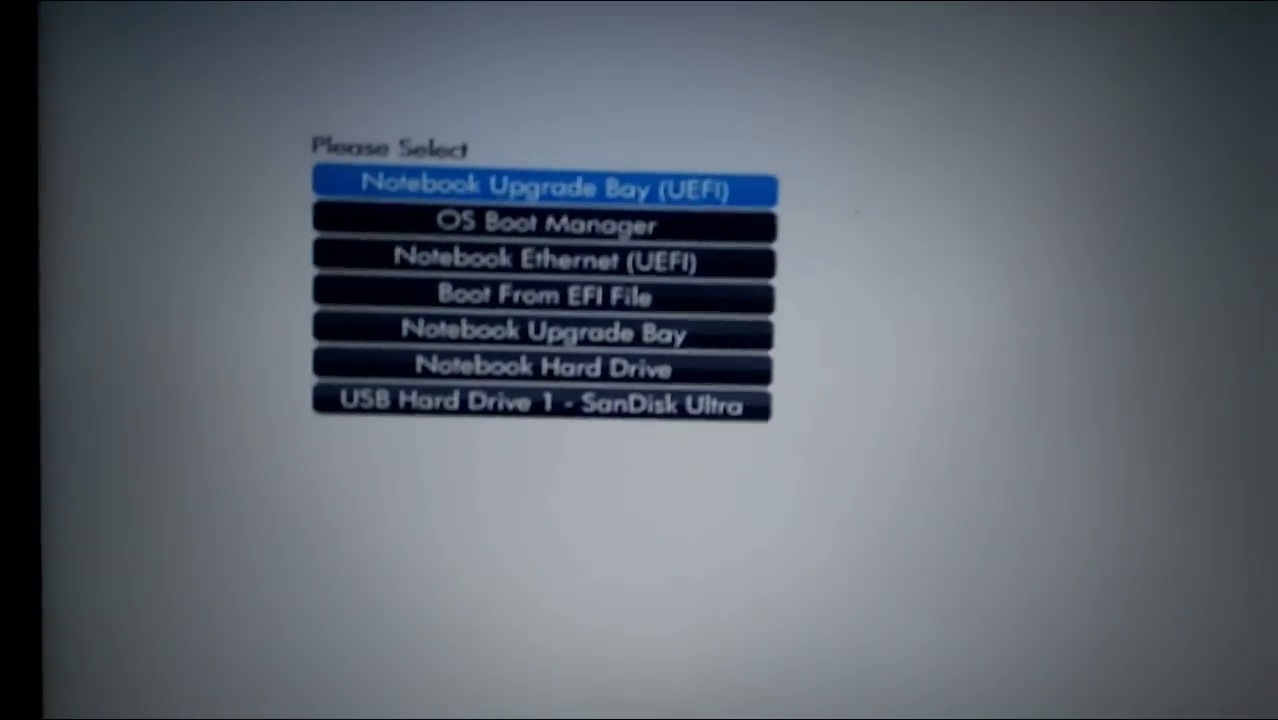
Step: Boot from USB Hard Drive 1 - SanDisk Ultra and enter the WINDOWS INSTALL menu
{"action": "key", "text": "down"}
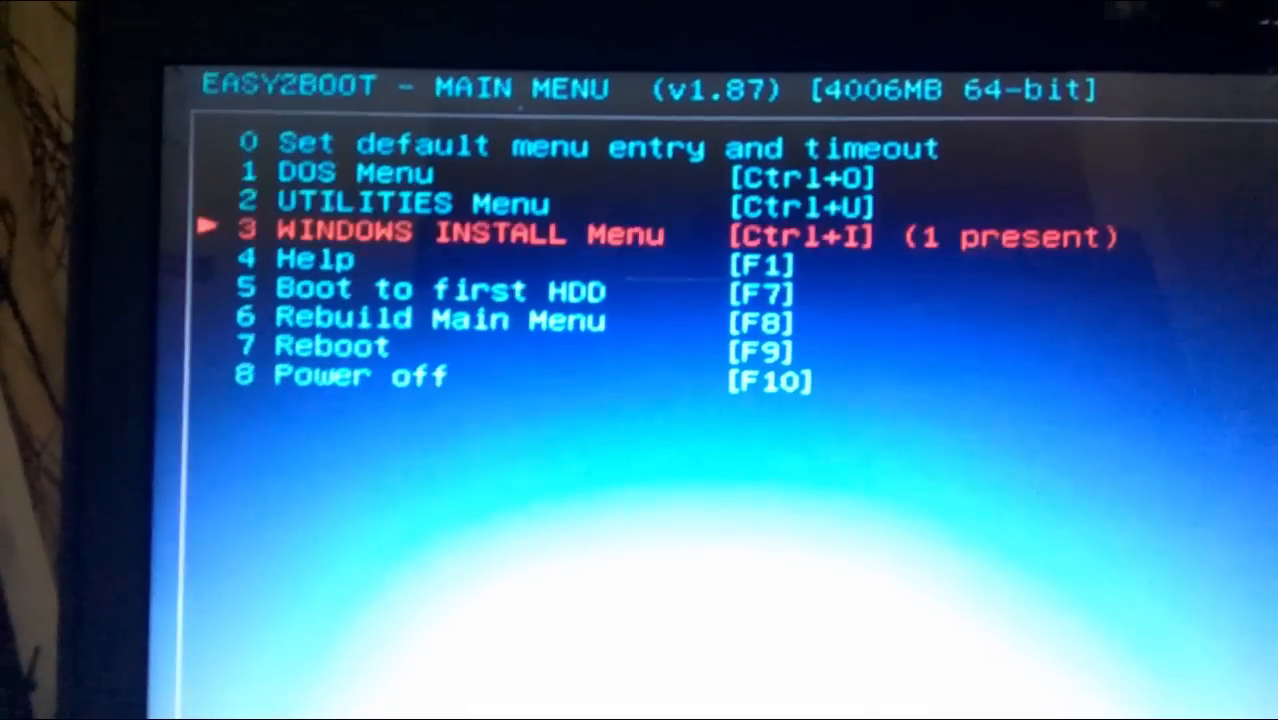
{"action": "key", "text": "Return"}
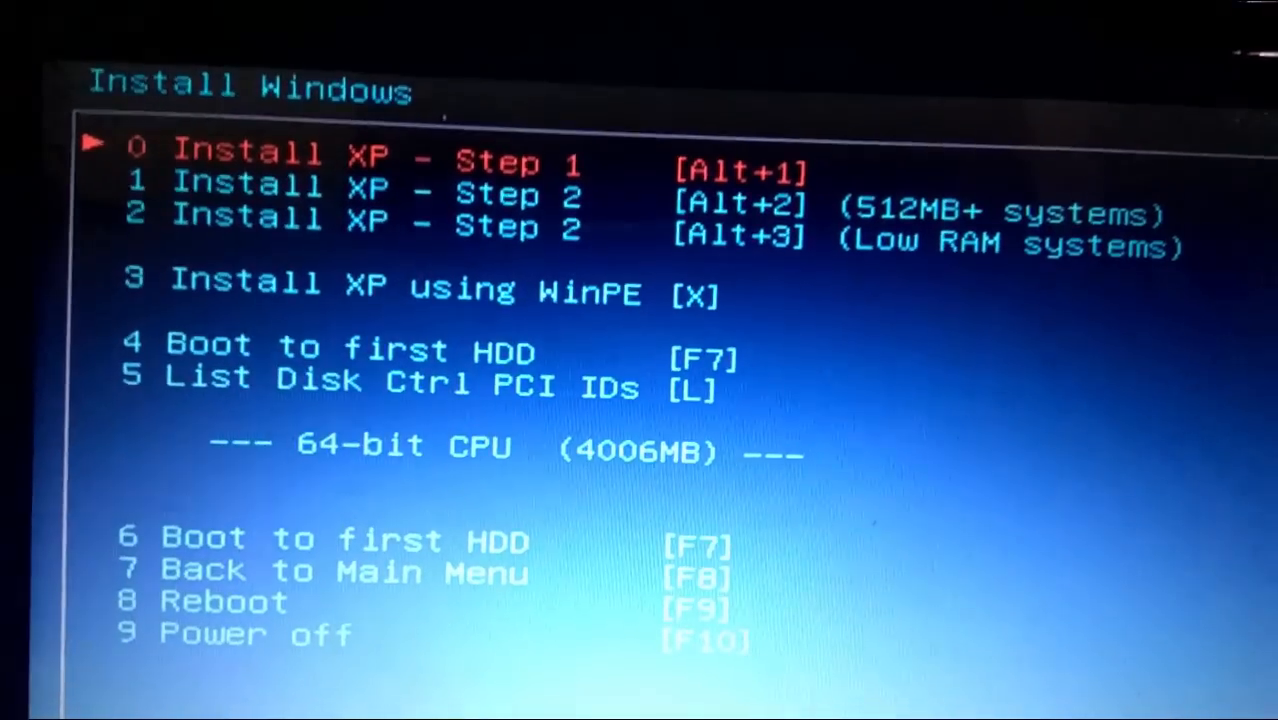
Step: Start Install XP - Step 1, load the ISO into memory with Y, then quit Setup with F3 twice to reboot
{"action": "key", "text": "Return"}
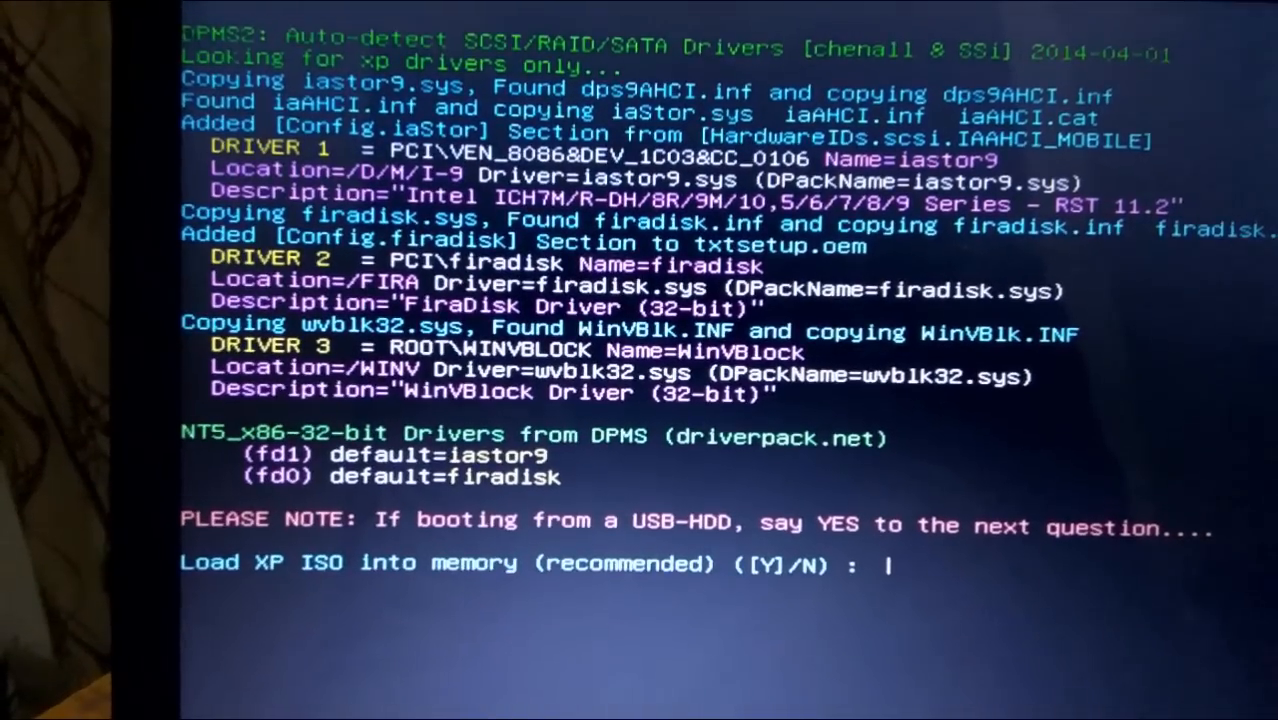
{"action": "type", "text": "y"}
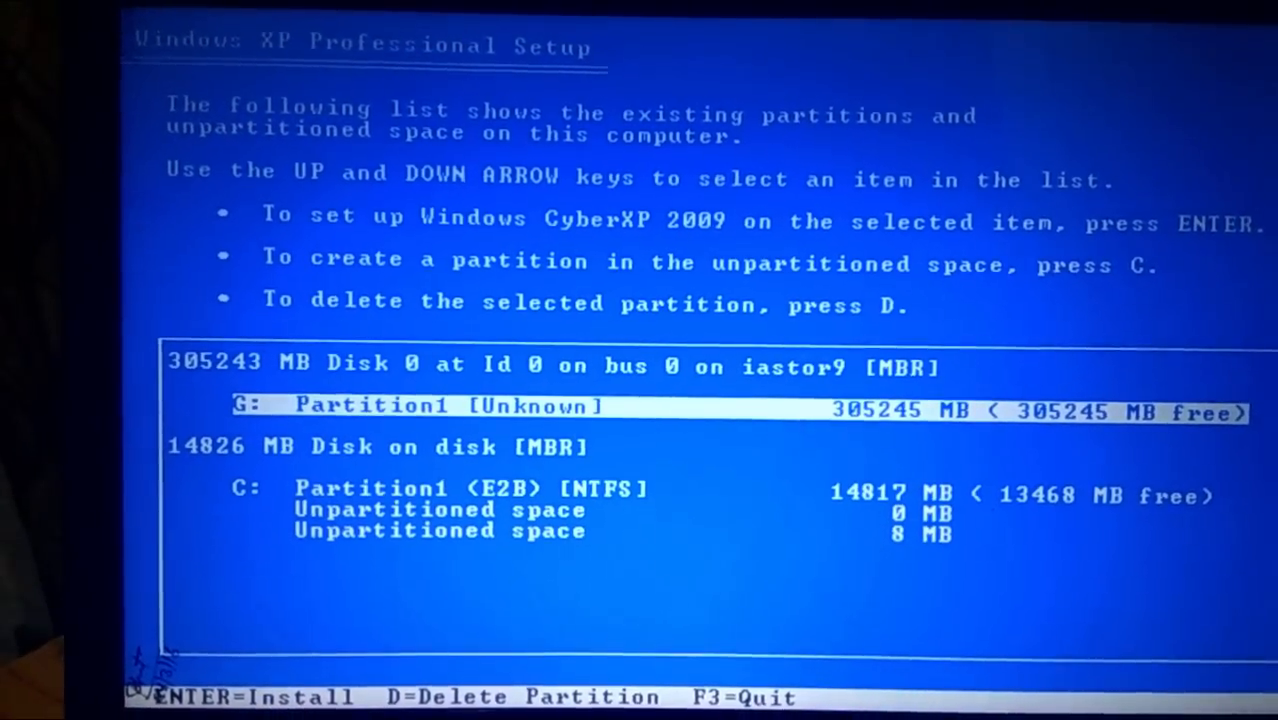
{"action": "key", "text": "f3"}
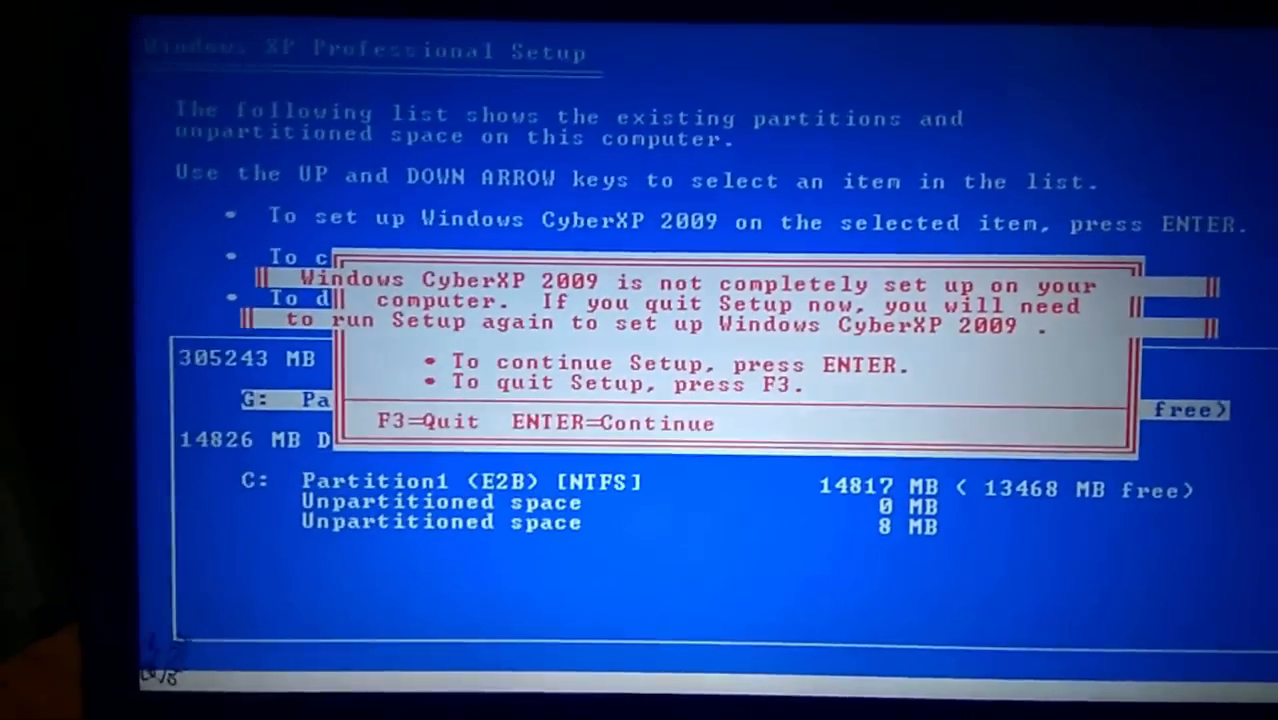
{"action": "key", "text": "f3"}
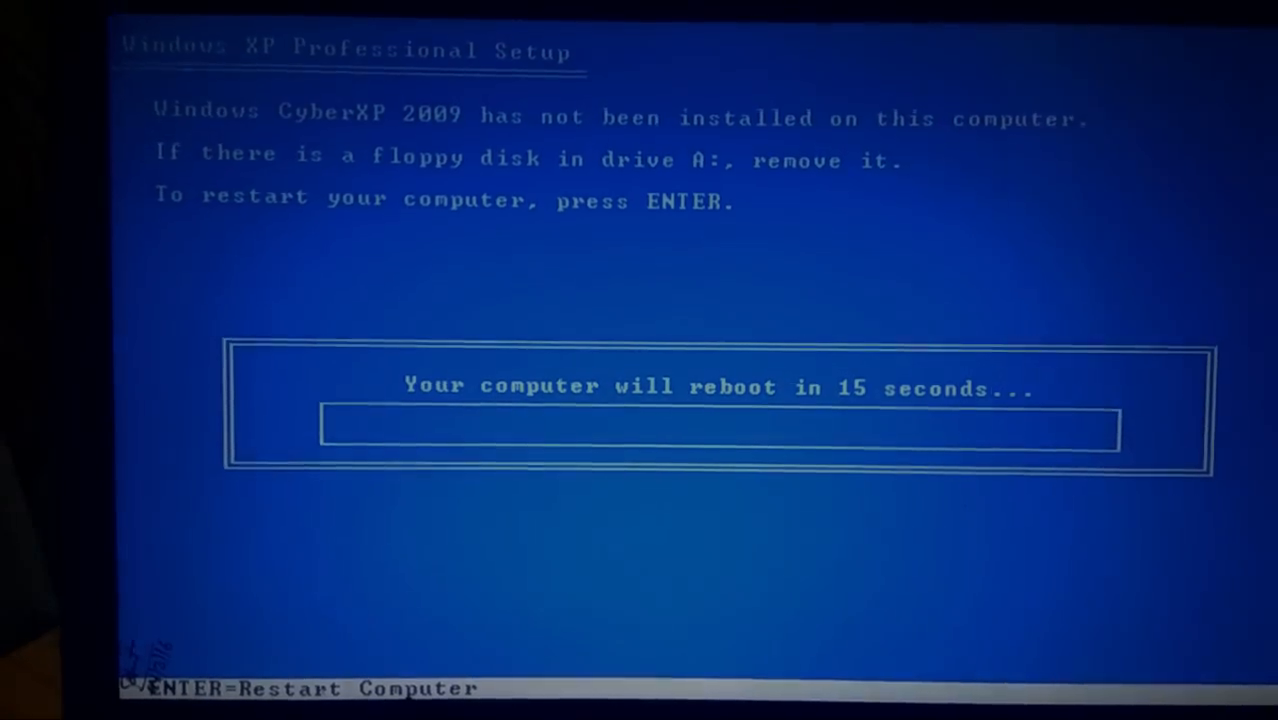